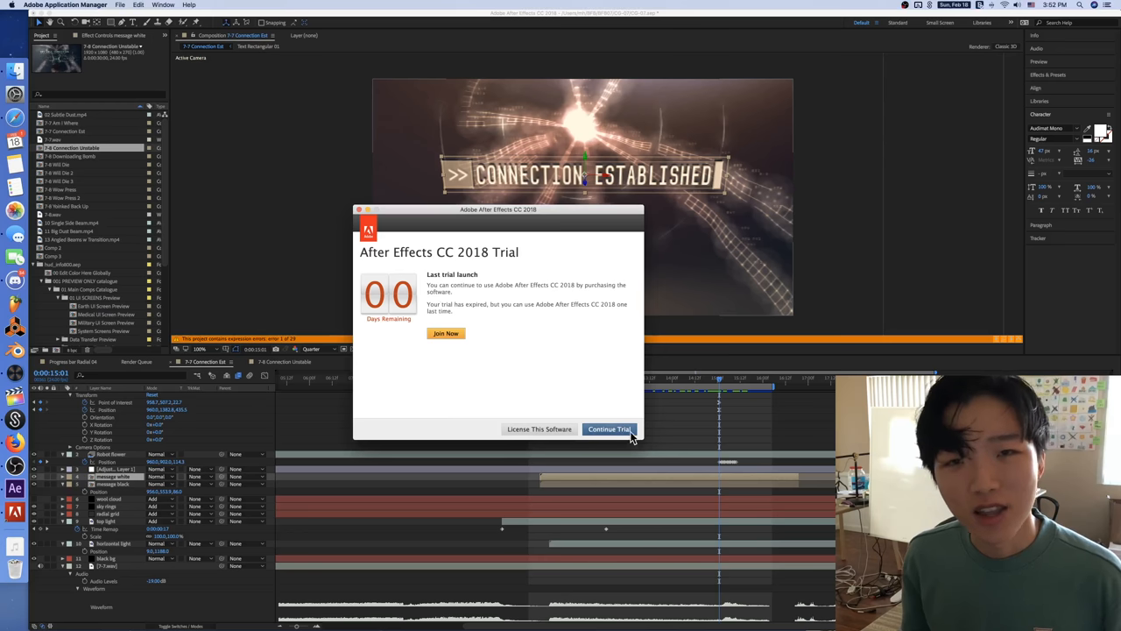
Dismiss the trial notice with Continue Trial to view the 7-7 Connection Est comp
{"action": "left_click", "coordinate": [608, 428]}
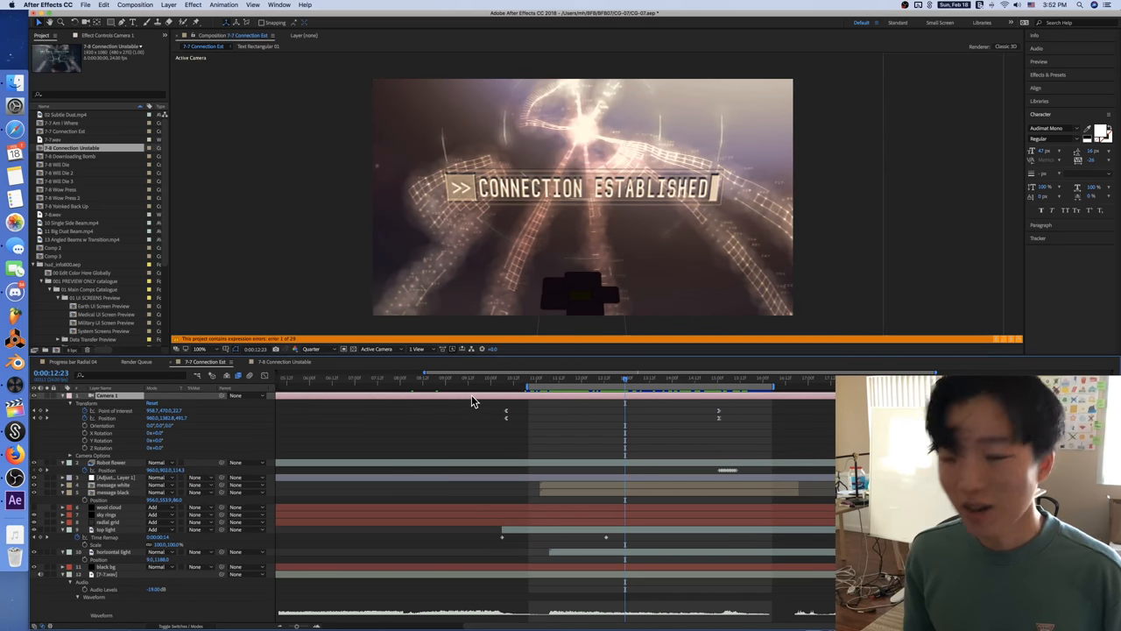
{"action": "mouse_move", "coordinate": [482, 399]}
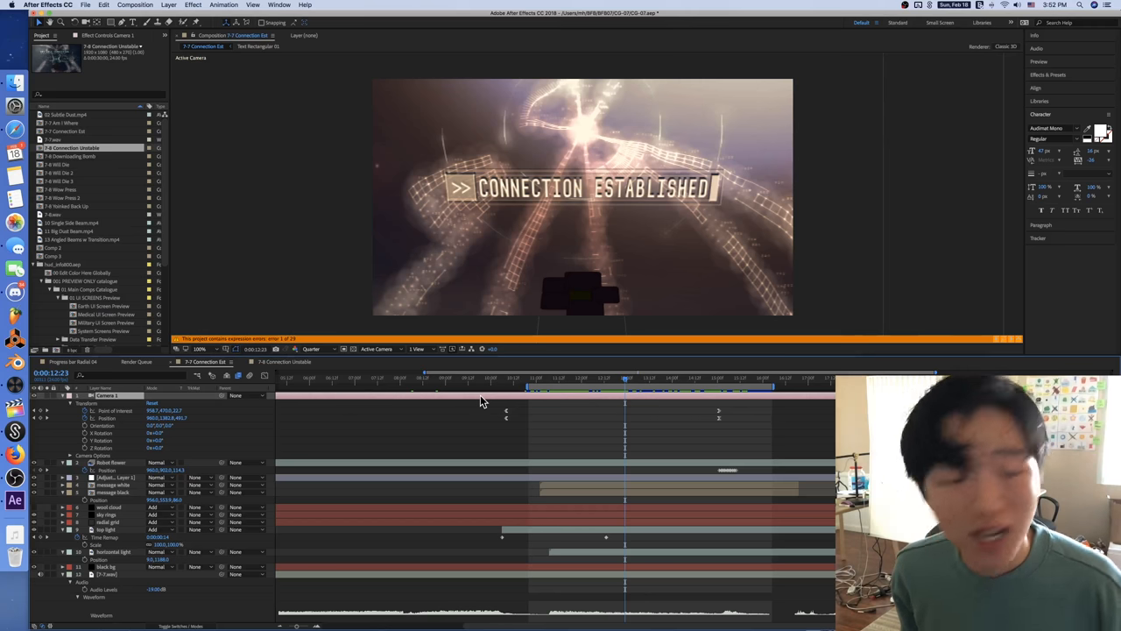
{"action": "mouse_move", "coordinate": [491, 402]}
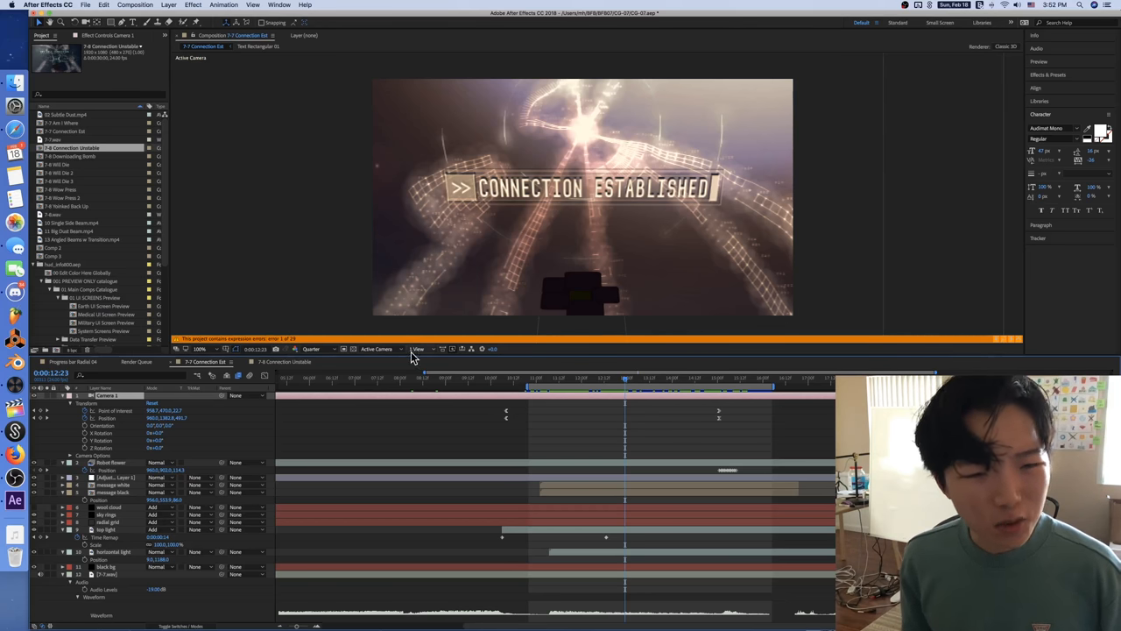
Switch the viewer to 2 Views and move the playhead to about 13 seconds
{"action": "left_click", "coordinate": [420, 349]}
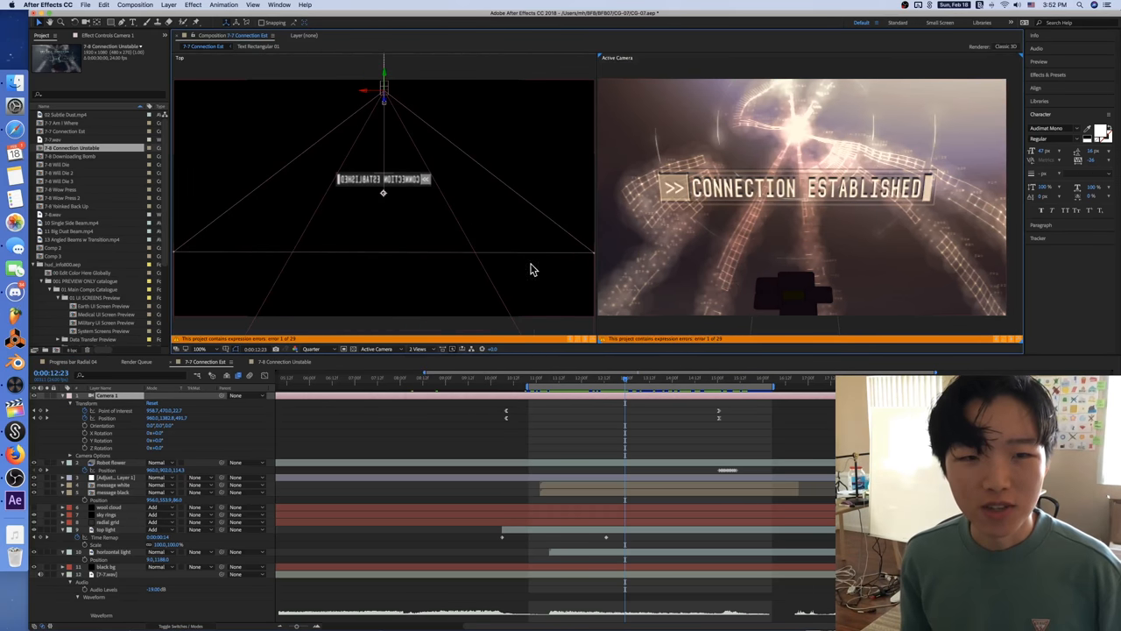
{"action": "left_click", "coordinate": [549, 386]}
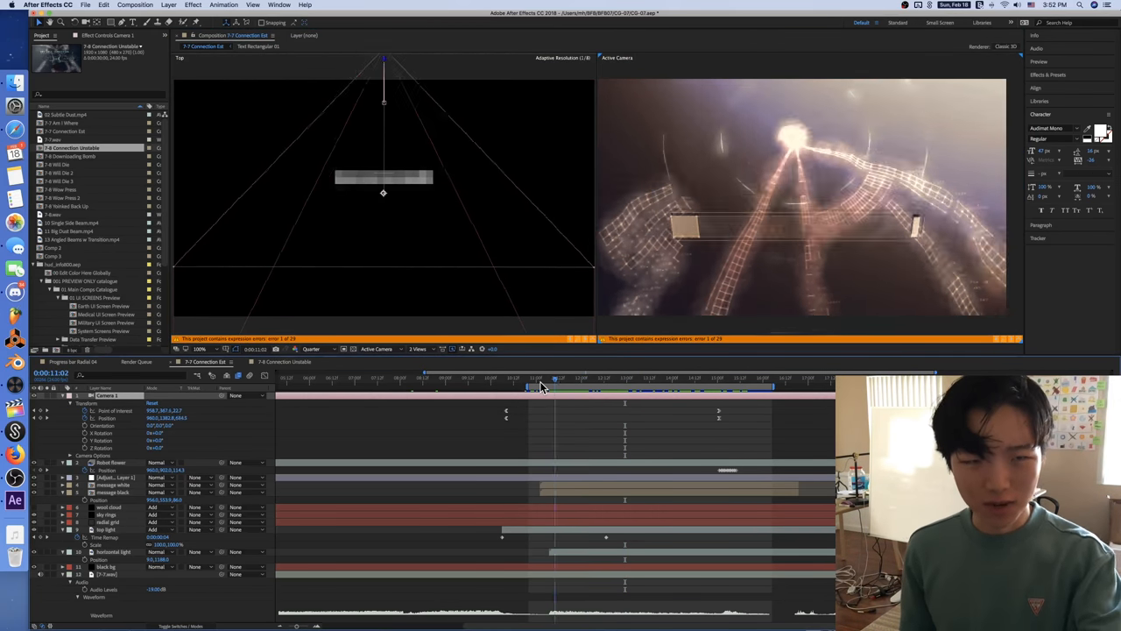
{"action": "left_click", "coordinate": [648, 391]}
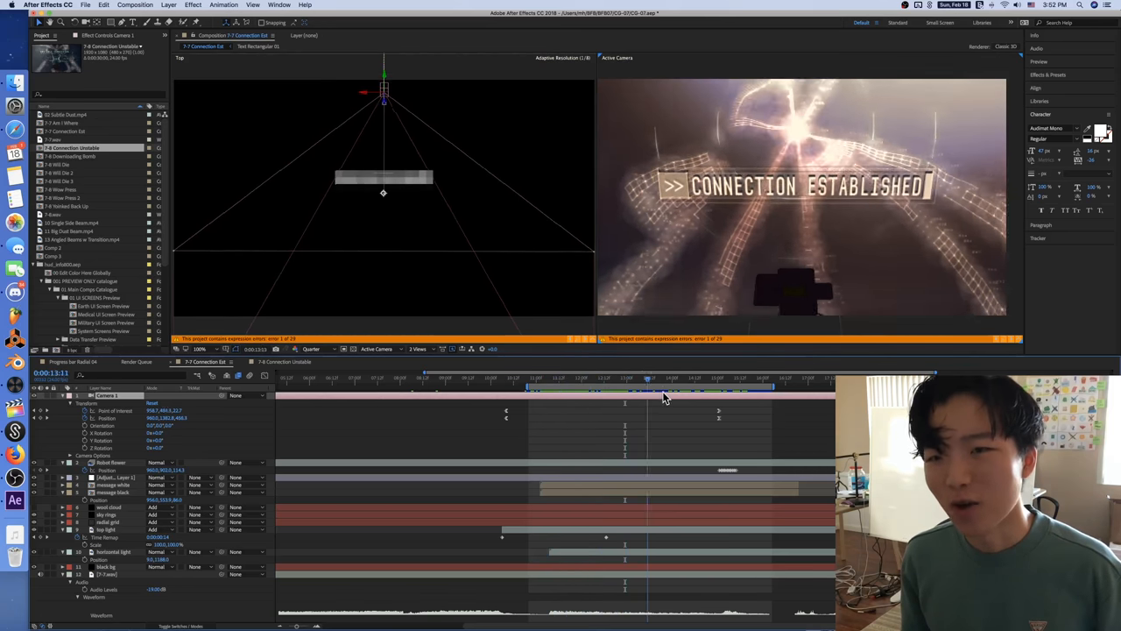
{"action": "left_click", "coordinate": [646, 378]}
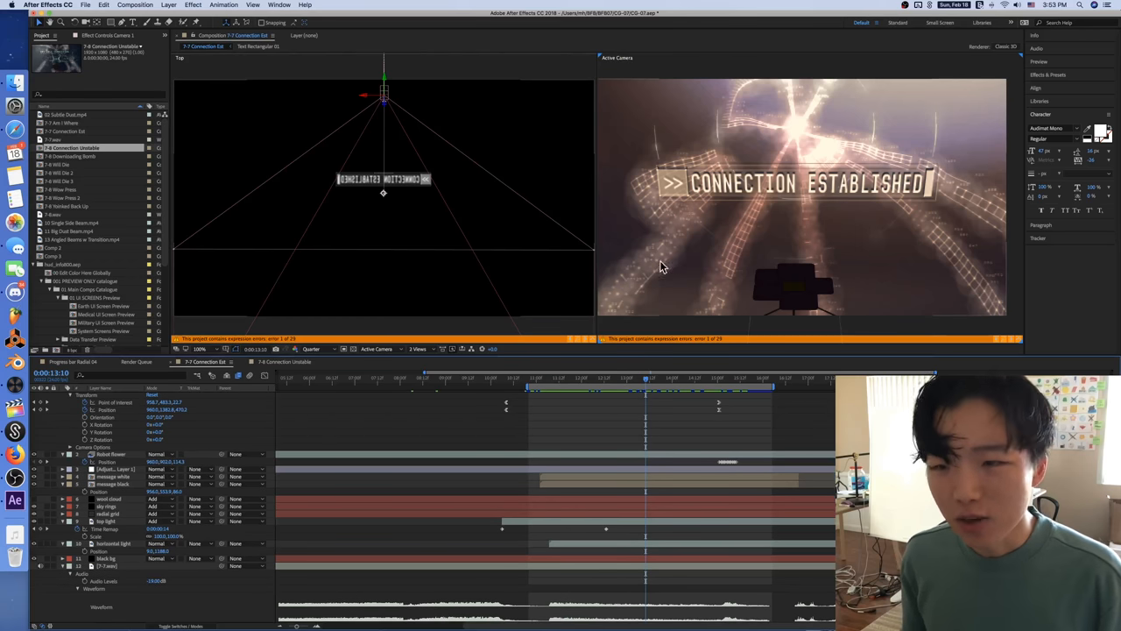
{"action": "mouse_move", "coordinate": [731, 232]}
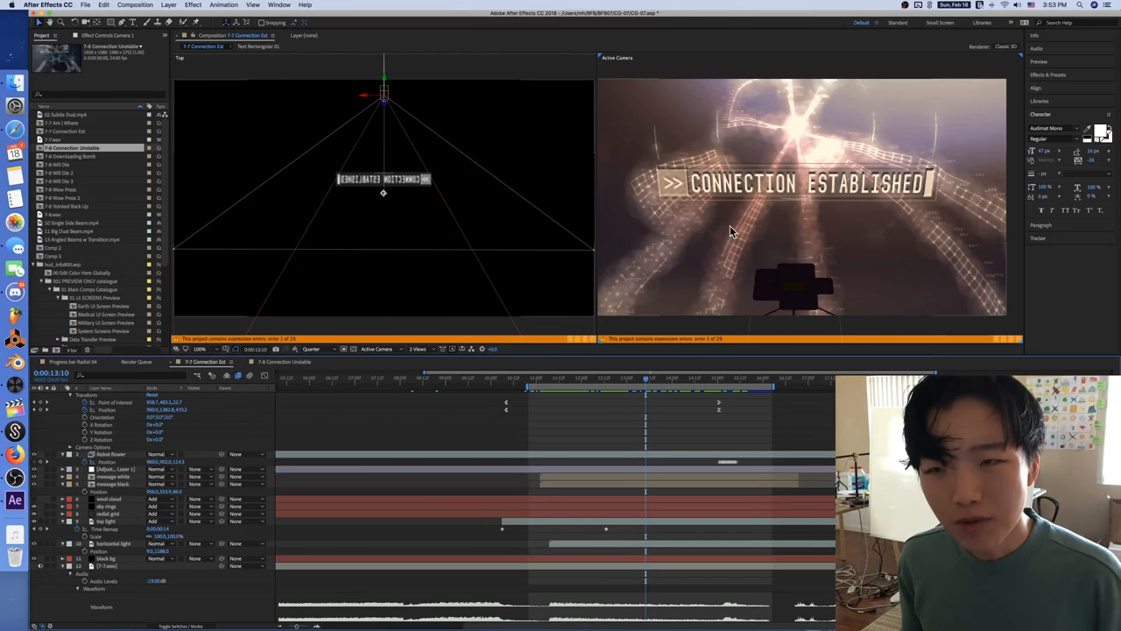
{"action": "mouse_move", "coordinate": [854, 117]}
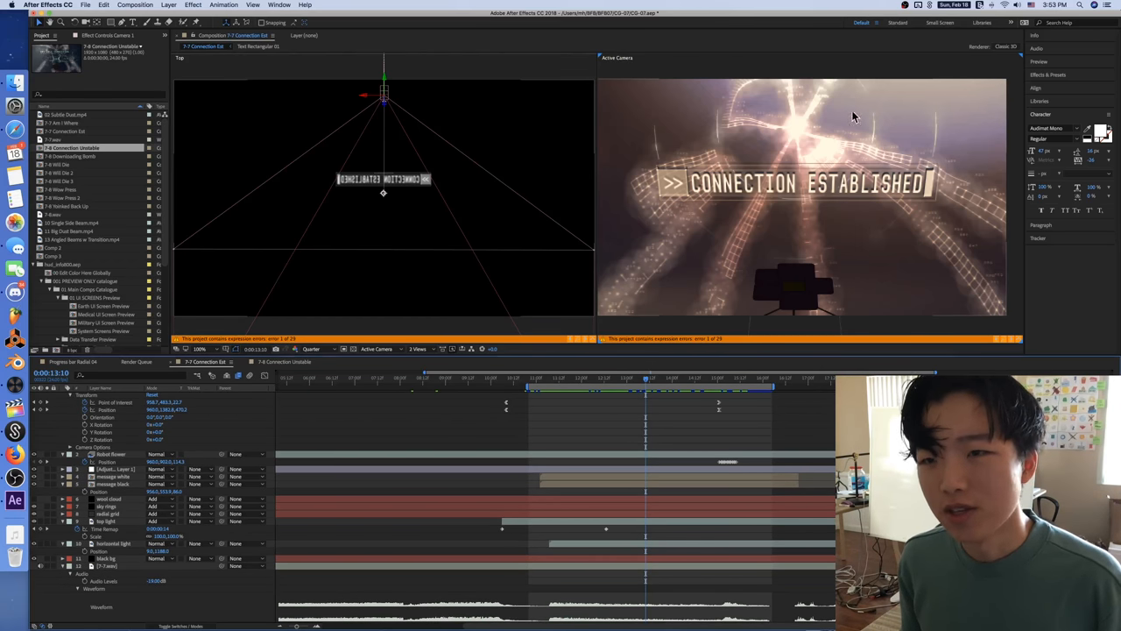
{"action": "mouse_move", "coordinate": [766, 132]}
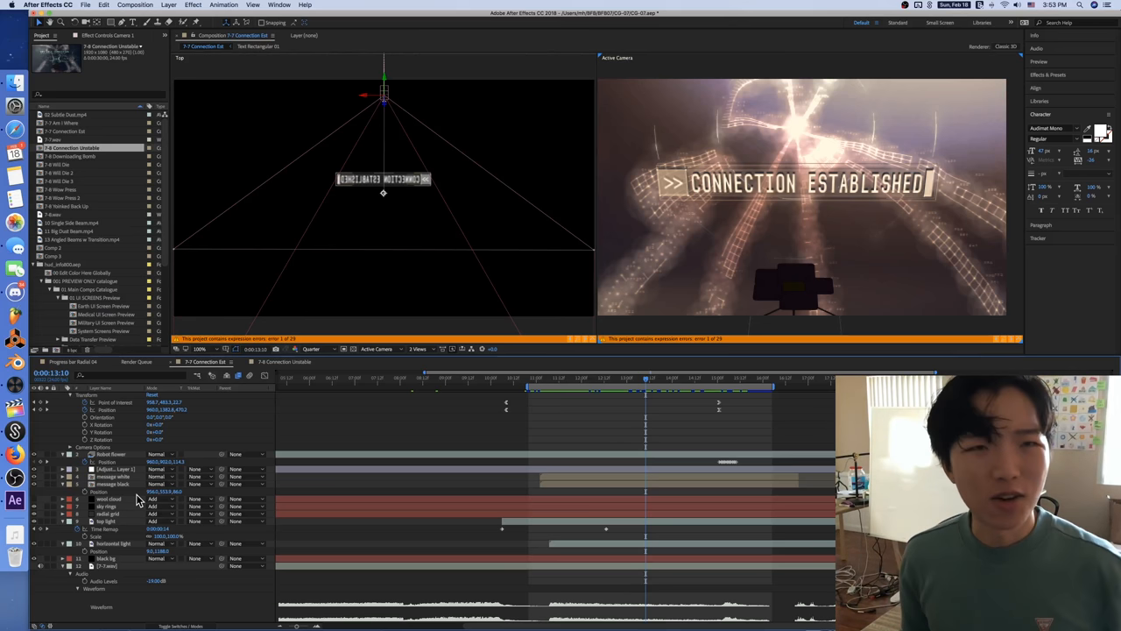
Select the radial grid layer to show its effect settings
{"action": "left_click", "coordinate": [112, 490]}
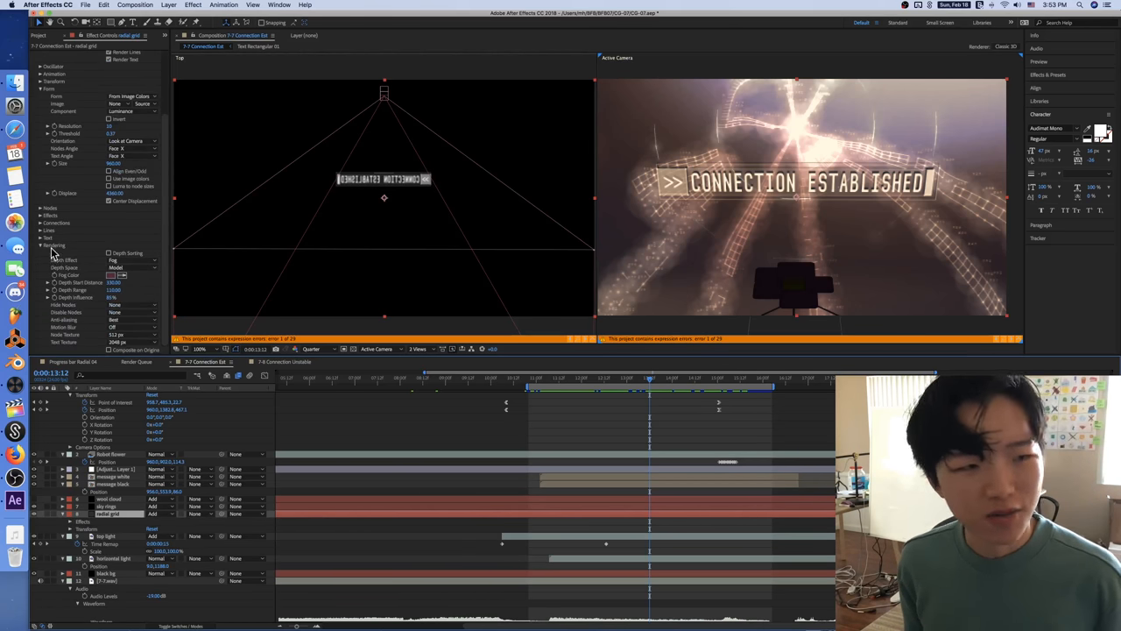
Expand the grid effect's Effects group and set the Effect mode to None
{"action": "left_click", "coordinate": [42, 216]}
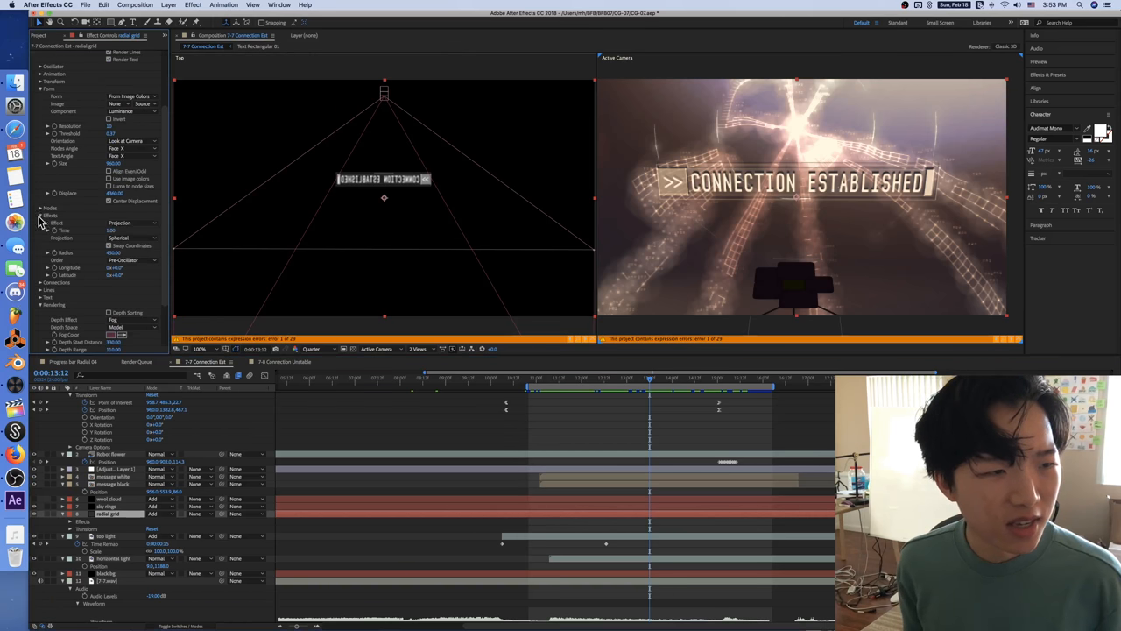
{"action": "left_click", "coordinate": [123, 223]}
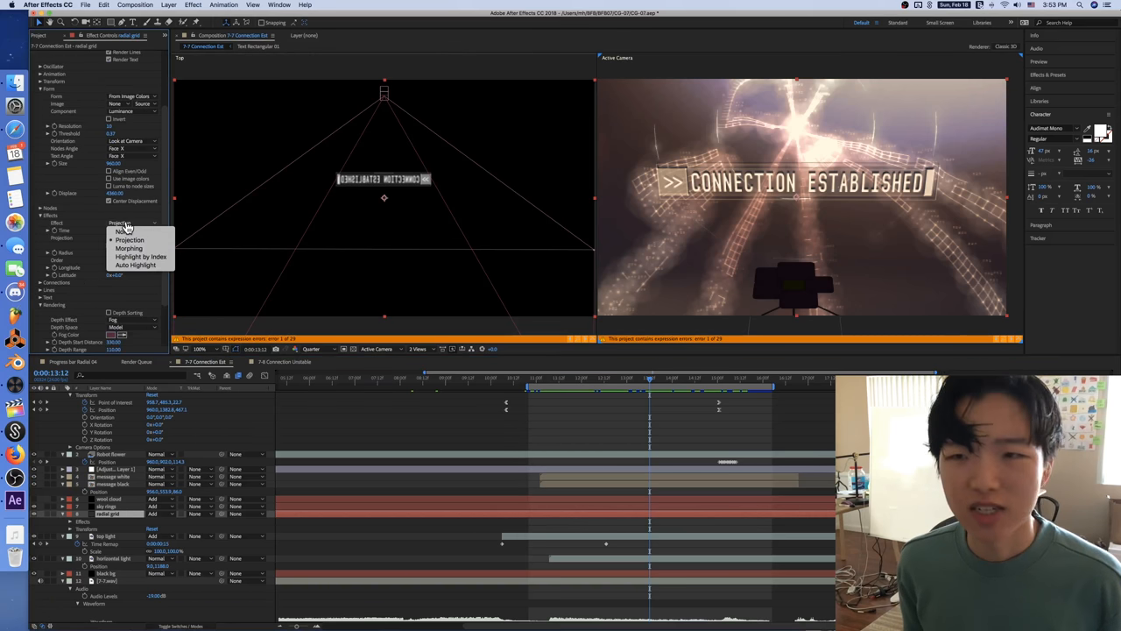
{"action": "left_click", "coordinate": [117, 231]}
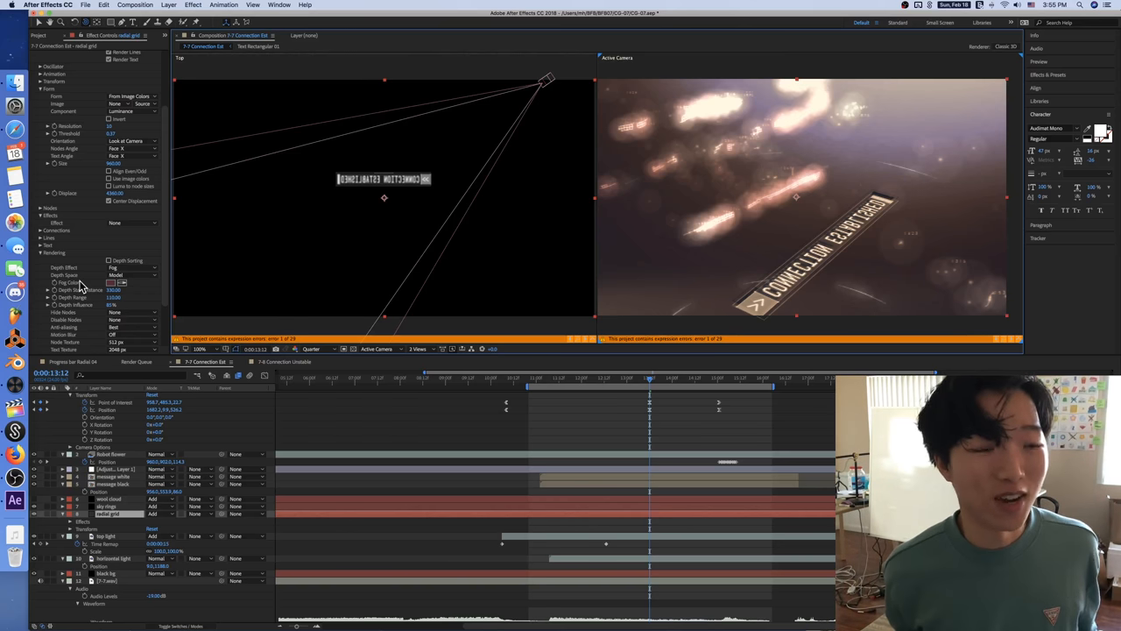
{"action": "mouse_move", "coordinate": [127, 230]}
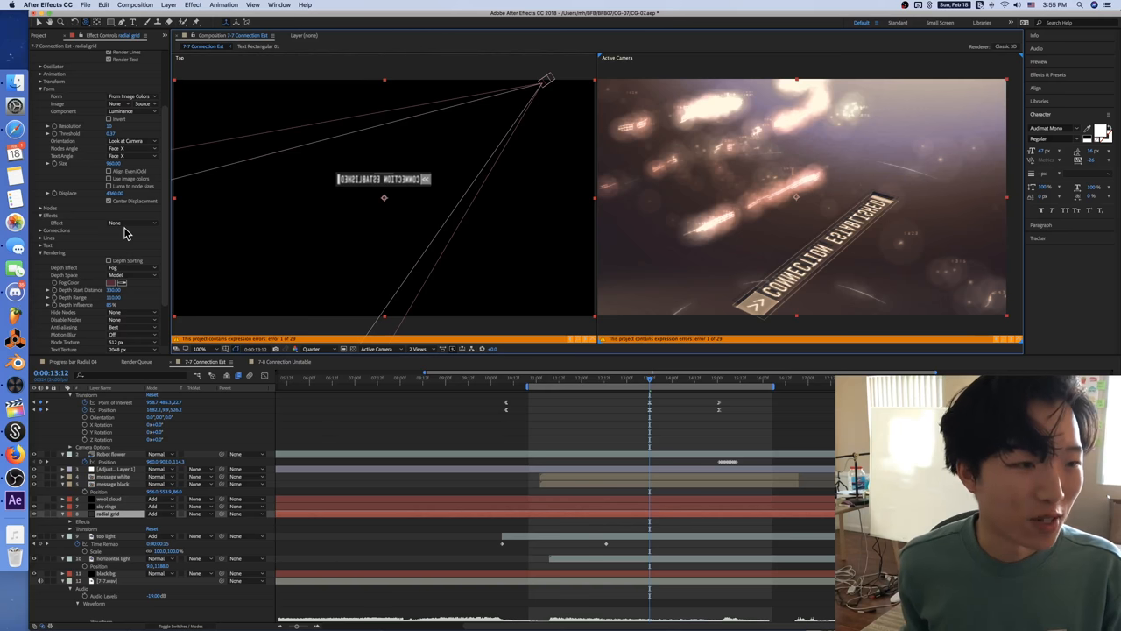
Set the radial grid's Effect mode back to Projection and expand its timeline properties
{"action": "left_click", "coordinate": [132, 223]}
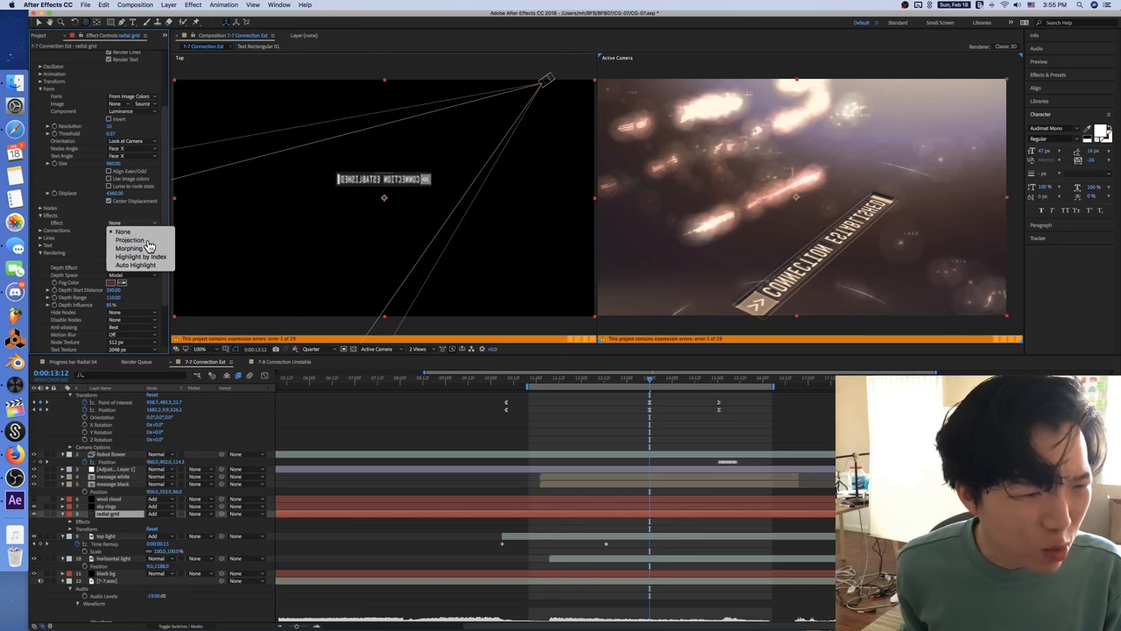
{"action": "left_click", "coordinate": [130, 239]}
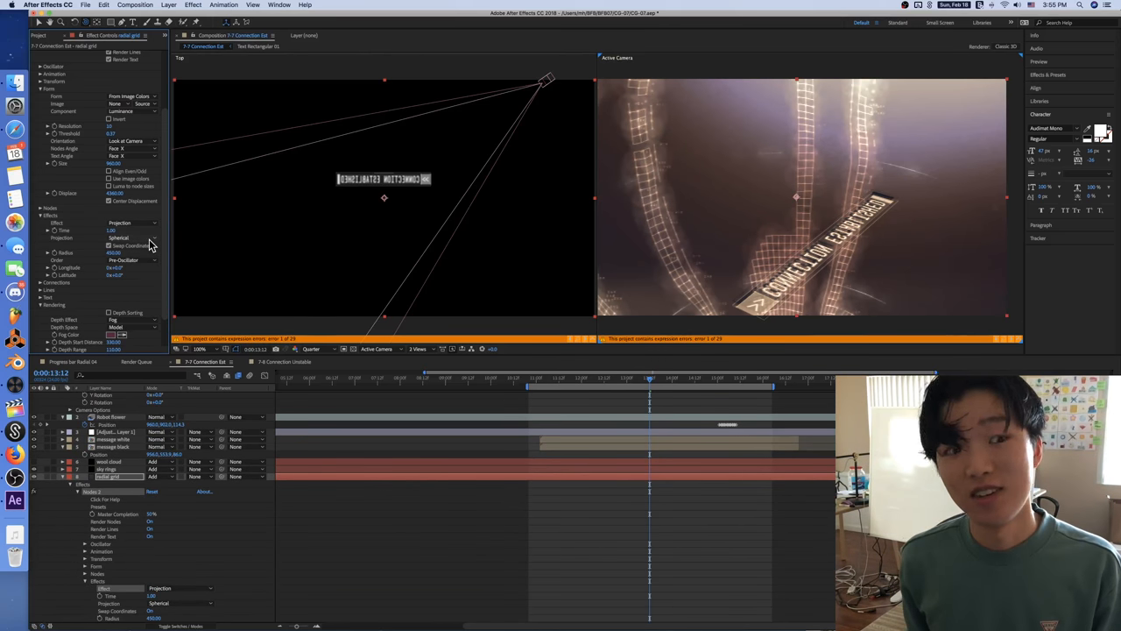
{"action": "left_click", "coordinate": [132, 237]}
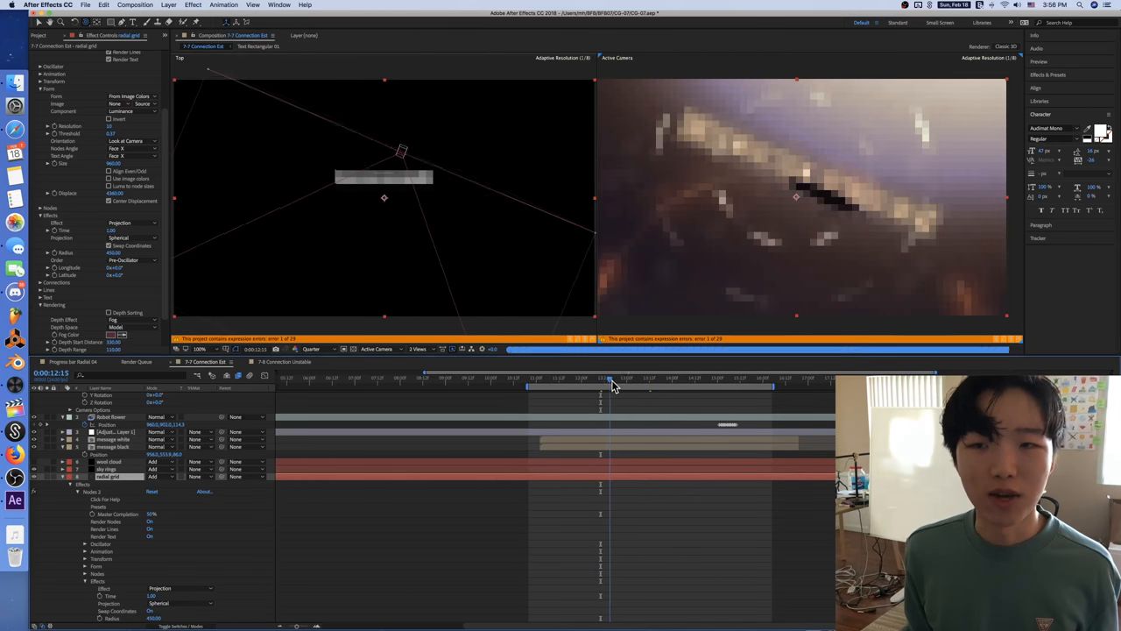
Scrub the timeline to around 11.8 seconds to preview the camera move
{"action": "left_click_drag", "start_coordinate": [611, 377], "coordinate": [640, 377]}
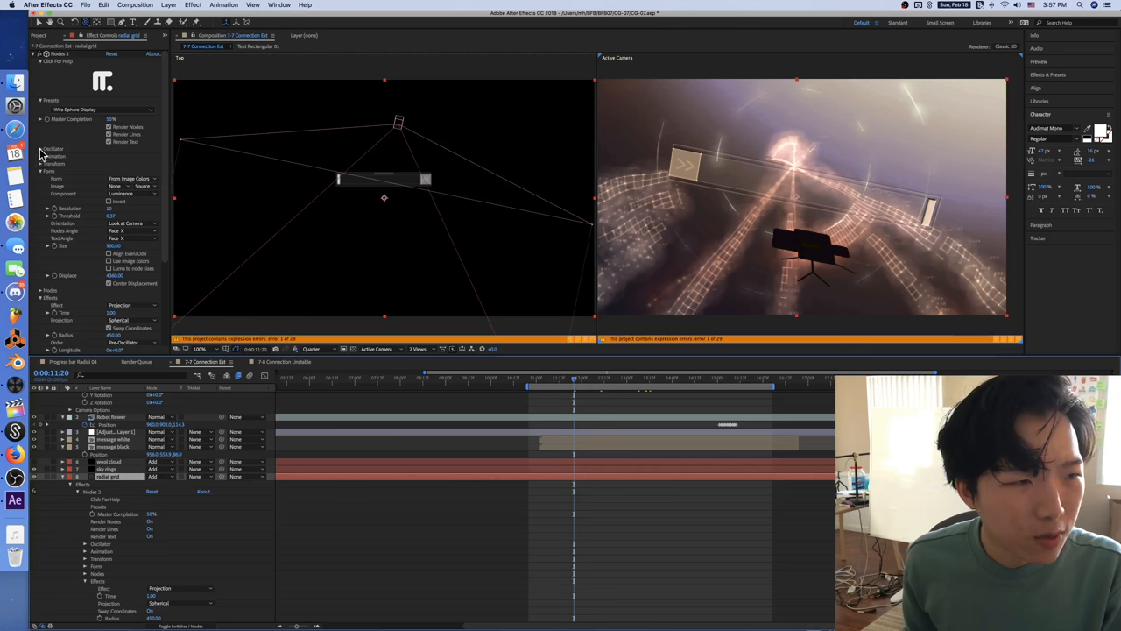
Expand Nodes 2 Oscillator settings, scroll through Form, and keep Luminance as component
{"action": "left_click", "coordinate": [42, 148]}
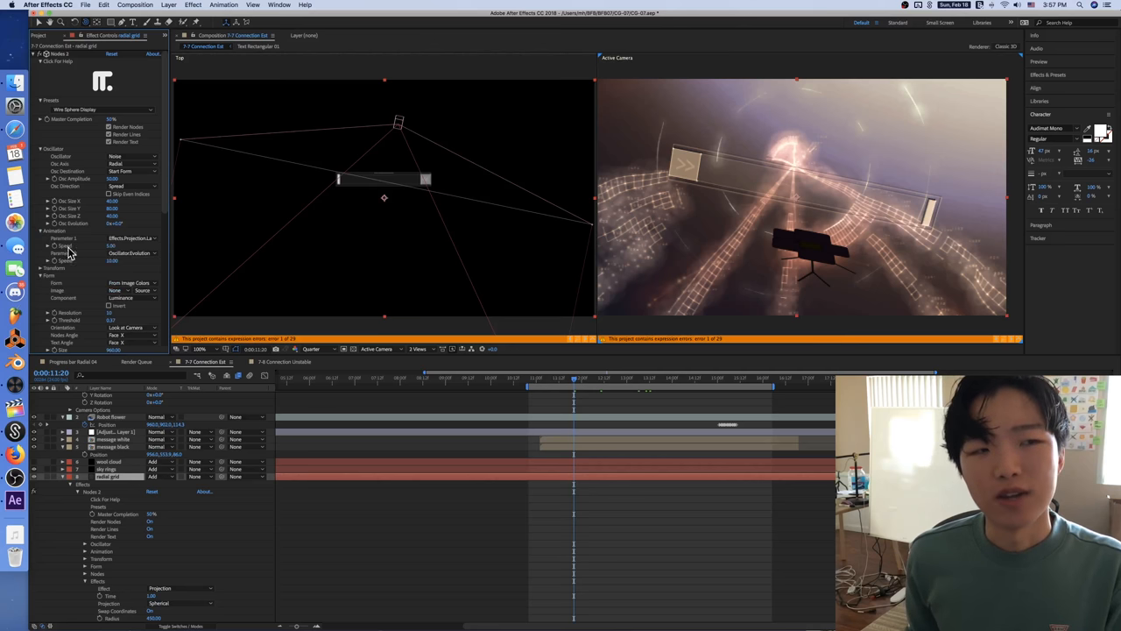
{"action": "scroll", "scroll_direction": "down", "scroll_amount": 3}
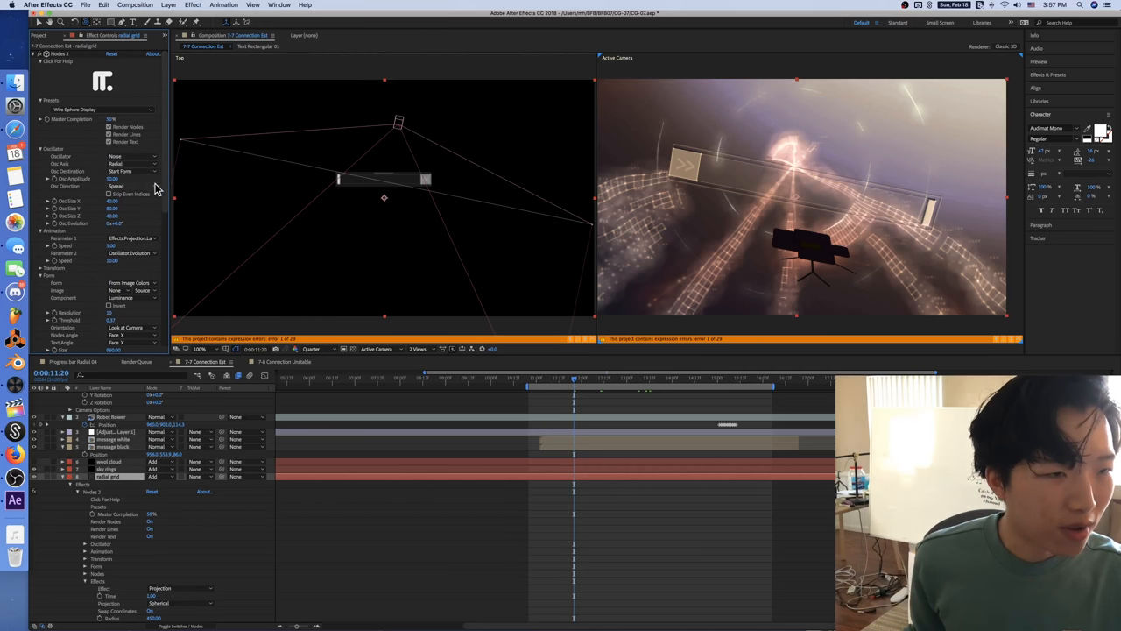
{"action": "scroll", "scroll_direction": "down", "scroll_amount": 3}
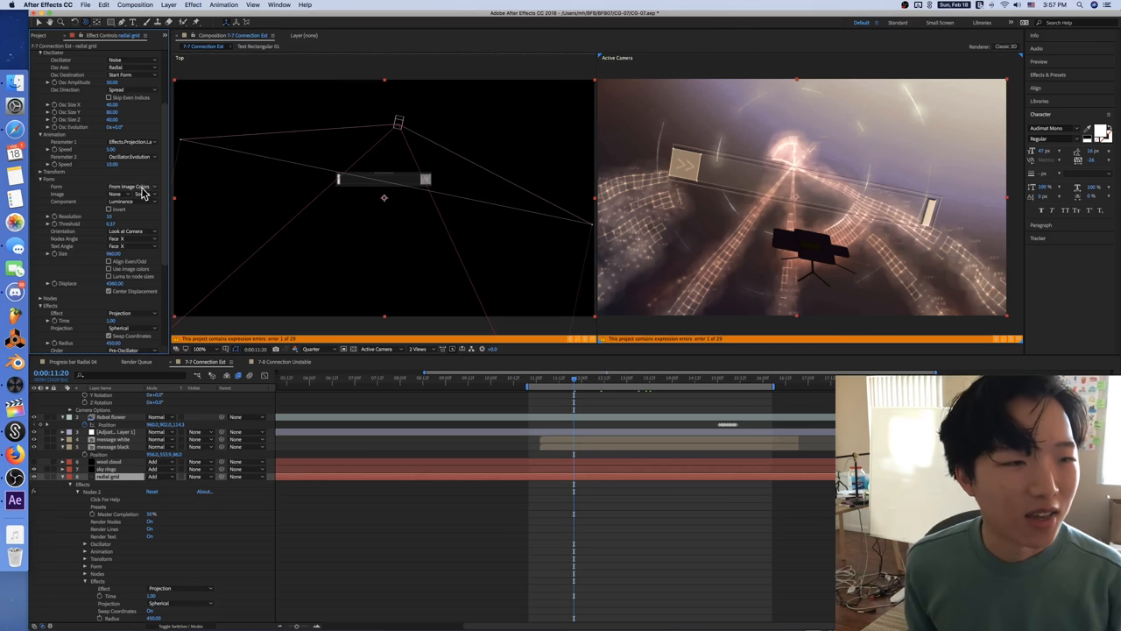
{"action": "left_click", "coordinate": [136, 185]}
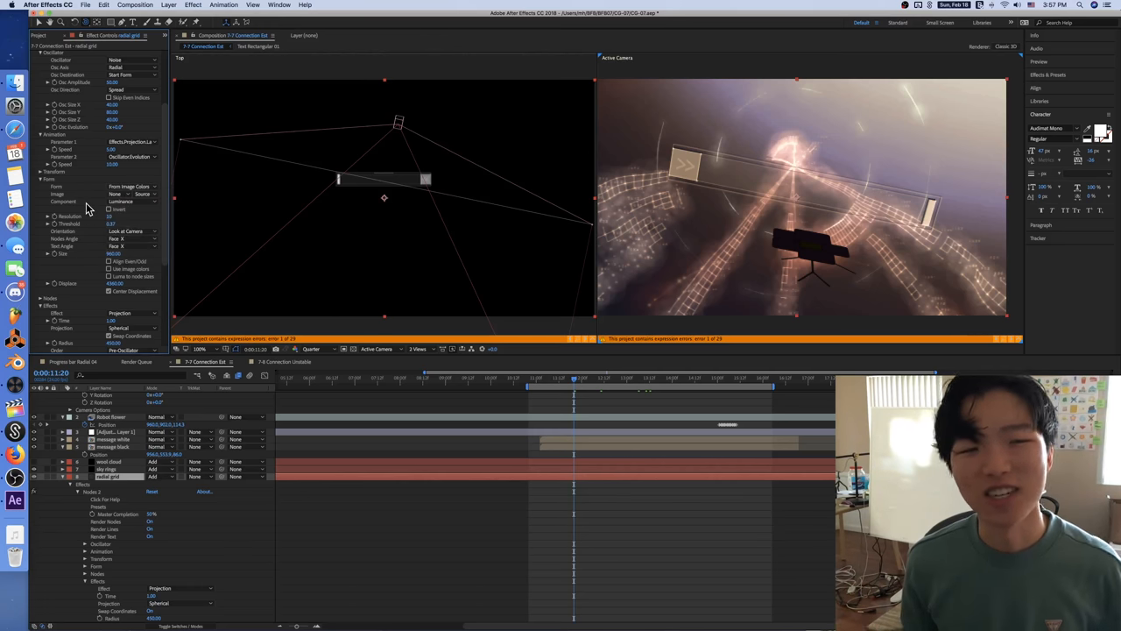
{"action": "left_click", "coordinate": [132, 185]}
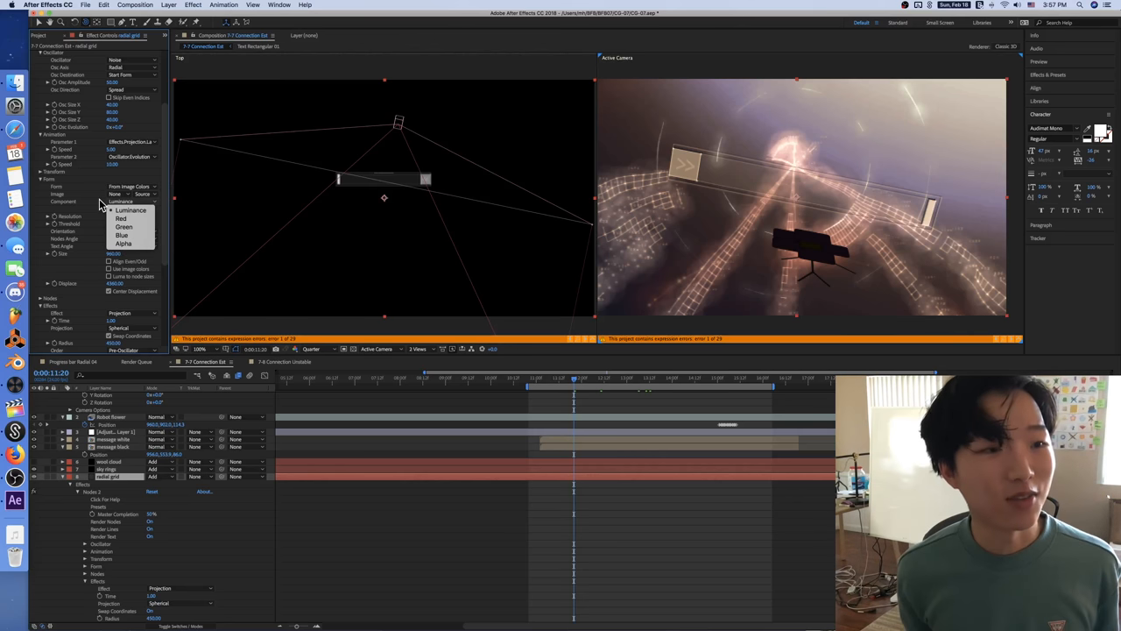
{"action": "left_click", "coordinate": [128, 210]}
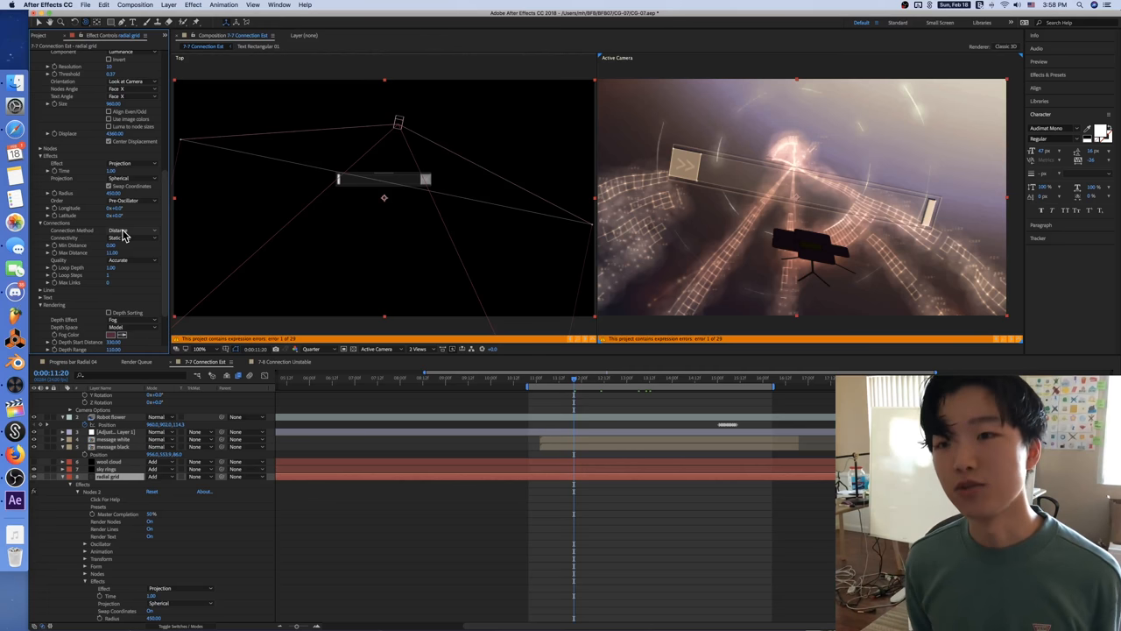
Check the Connection Method options and keep Distance
{"action": "left_click", "coordinate": [132, 230]}
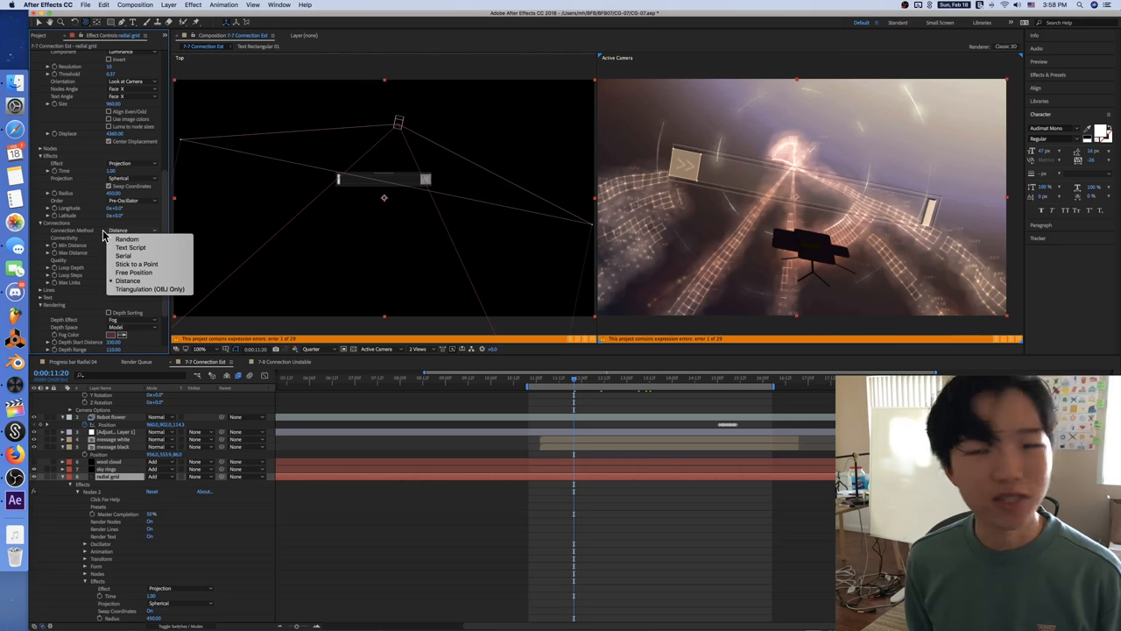
{"action": "left_click", "coordinate": [127, 281]}
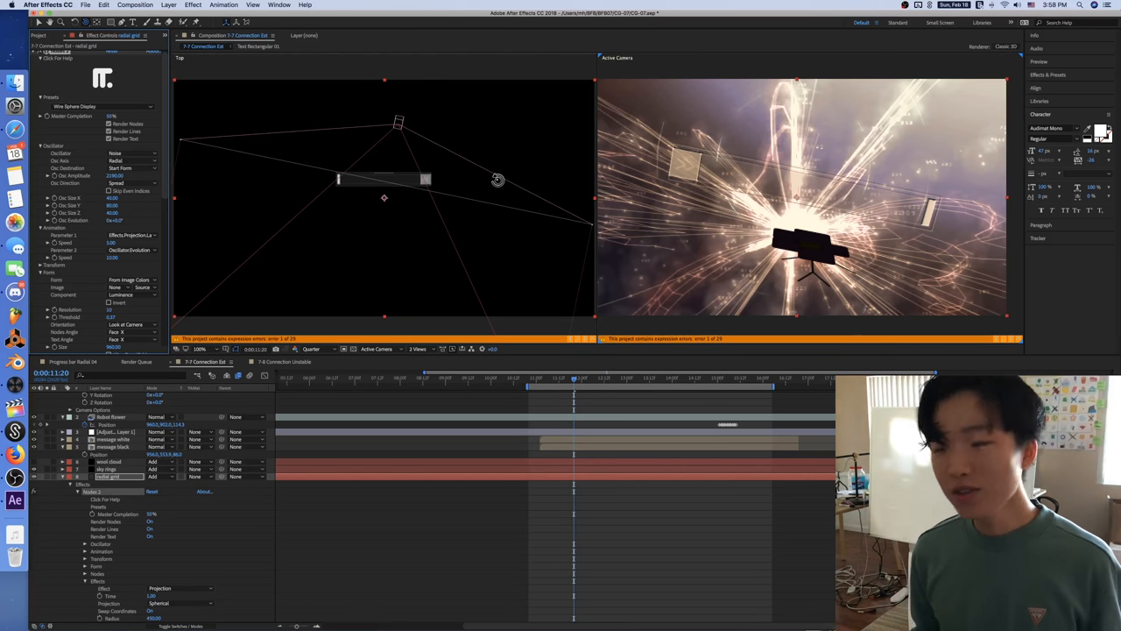
{"action": "mouse_move", "coordinate": [601, 287]}
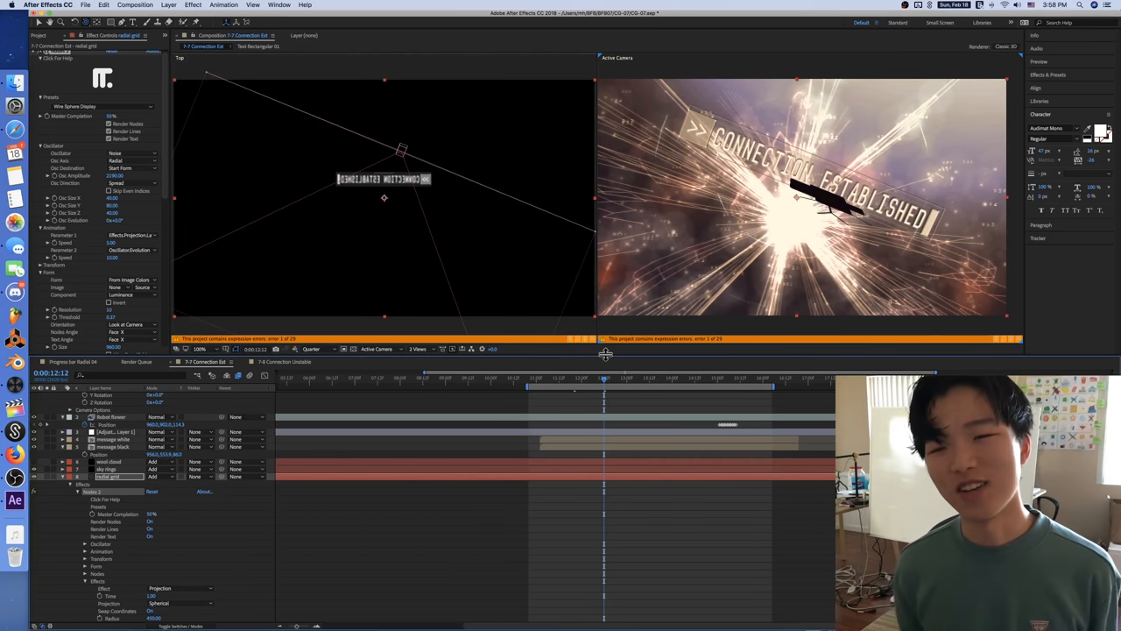
{"action": "left_click", "coordinate": [720, 379]}
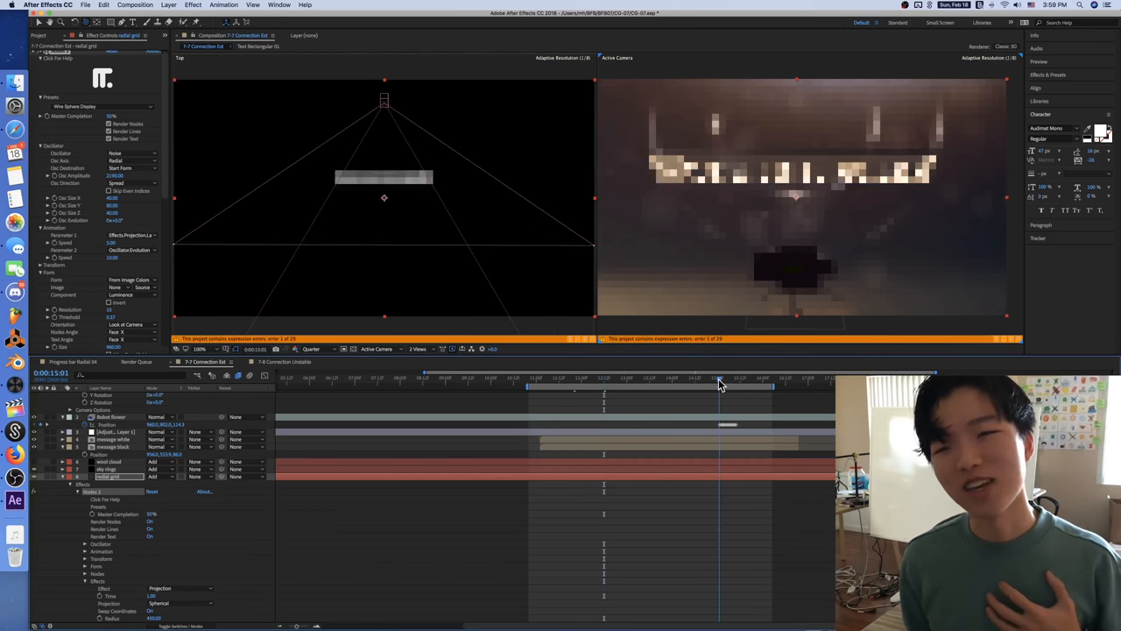
{"action": "left_click", "coordinate": [716, 384]}
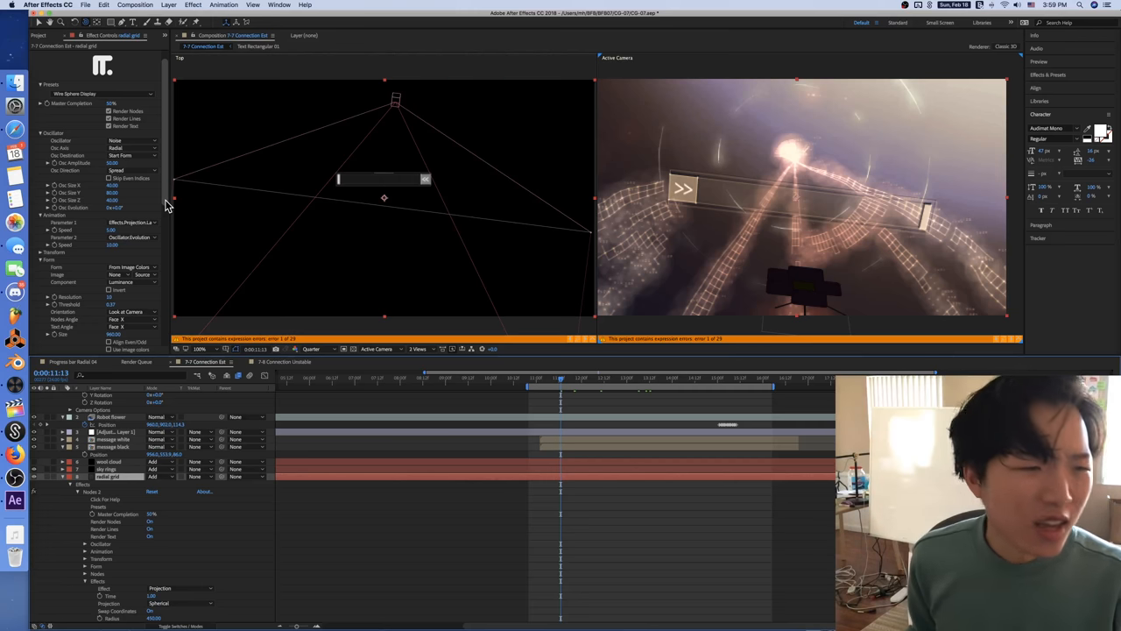
{"action": "mouse_move", "coordinate": [79, 221]}
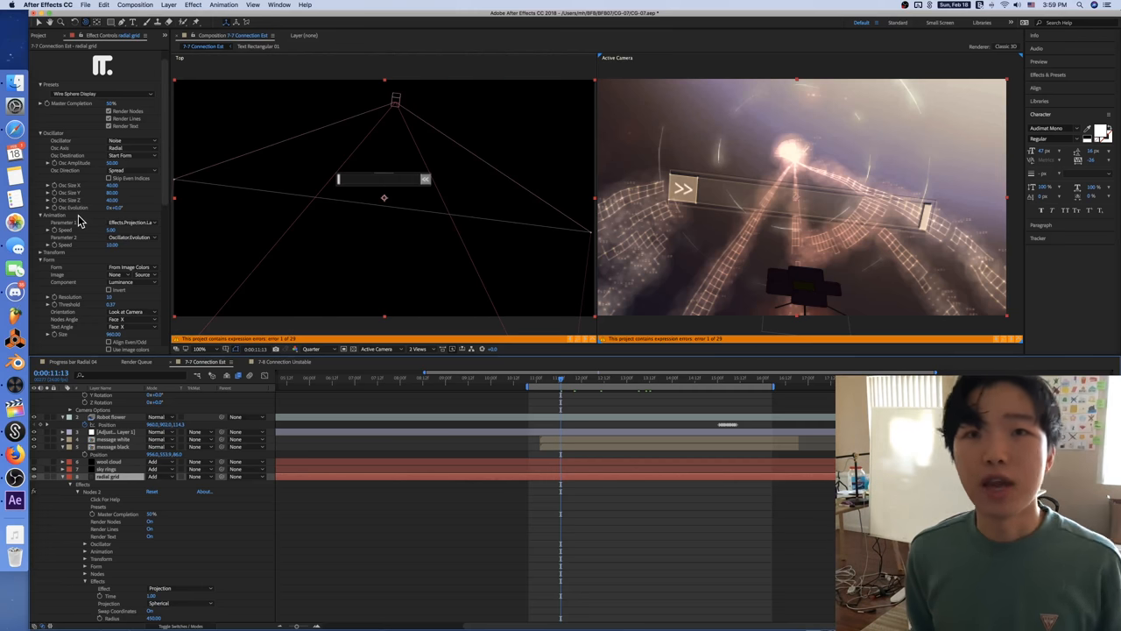
{"action": "left_click", "coordinate": [131, 222]}
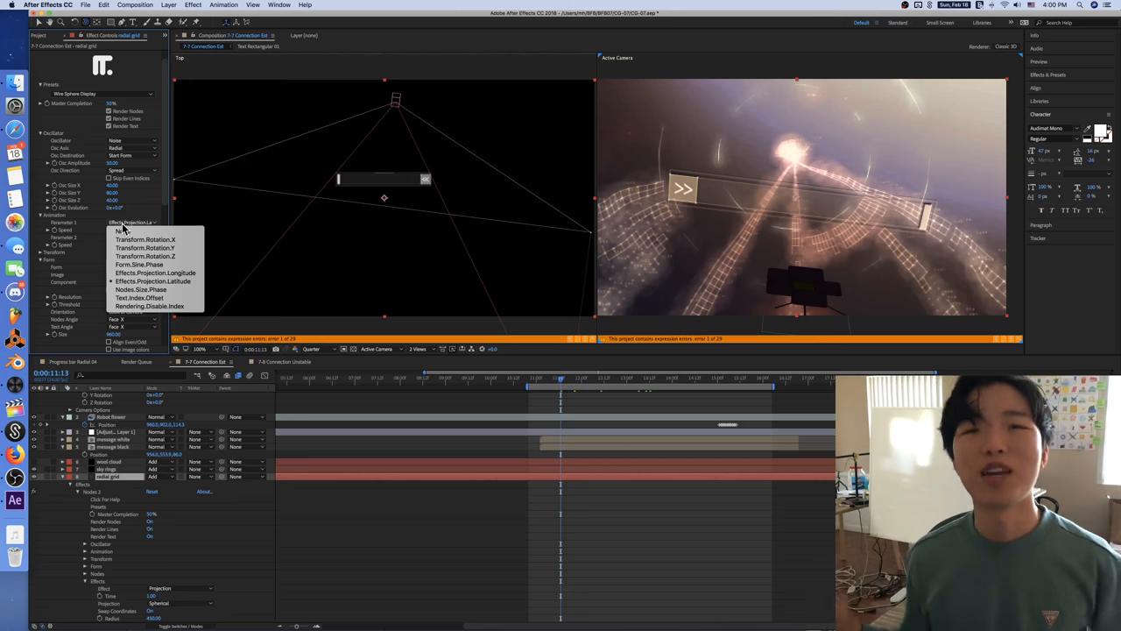
{"action": "left_click", "coordinate": [132, 238]}
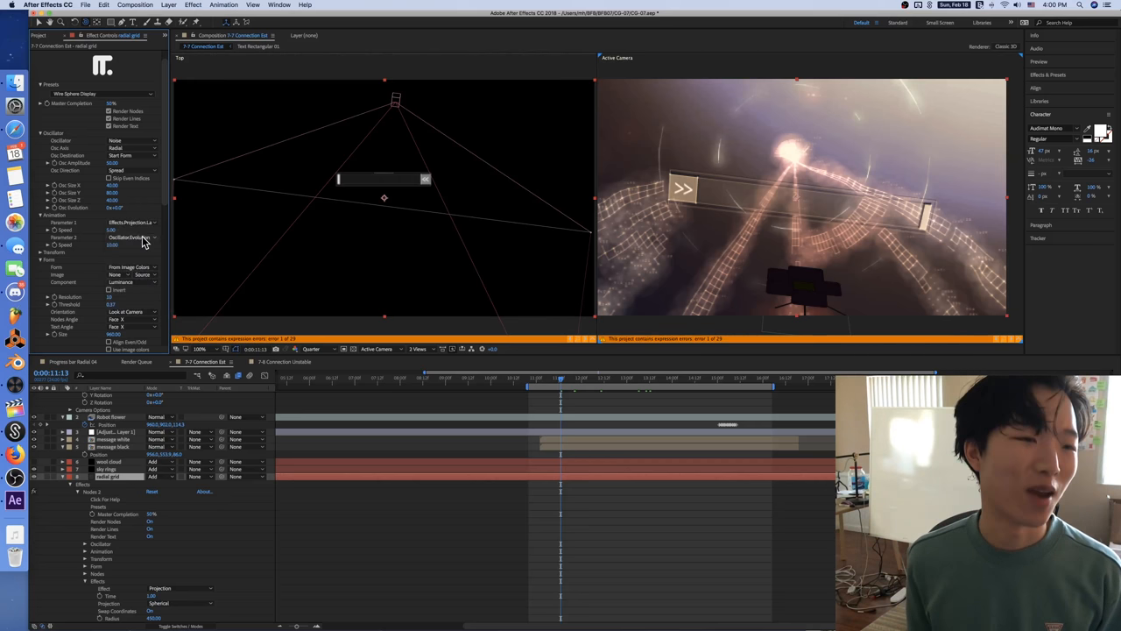
{"action": "left_click", "coordinate": [132, 238]}
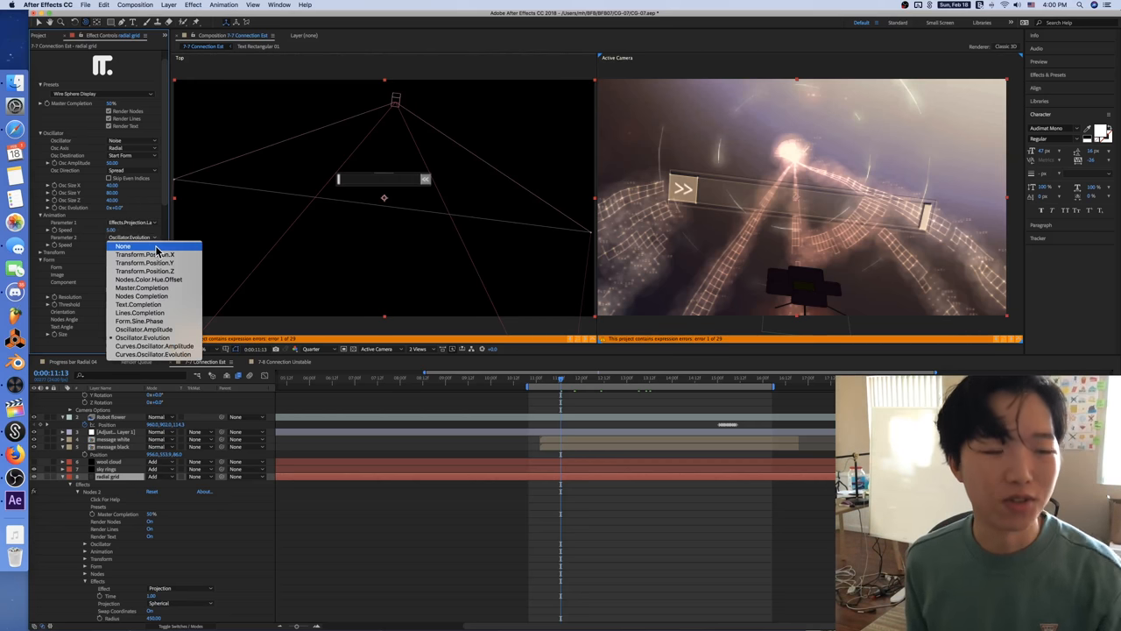
{"action": "left_click", "coordinate": [127, 337]}
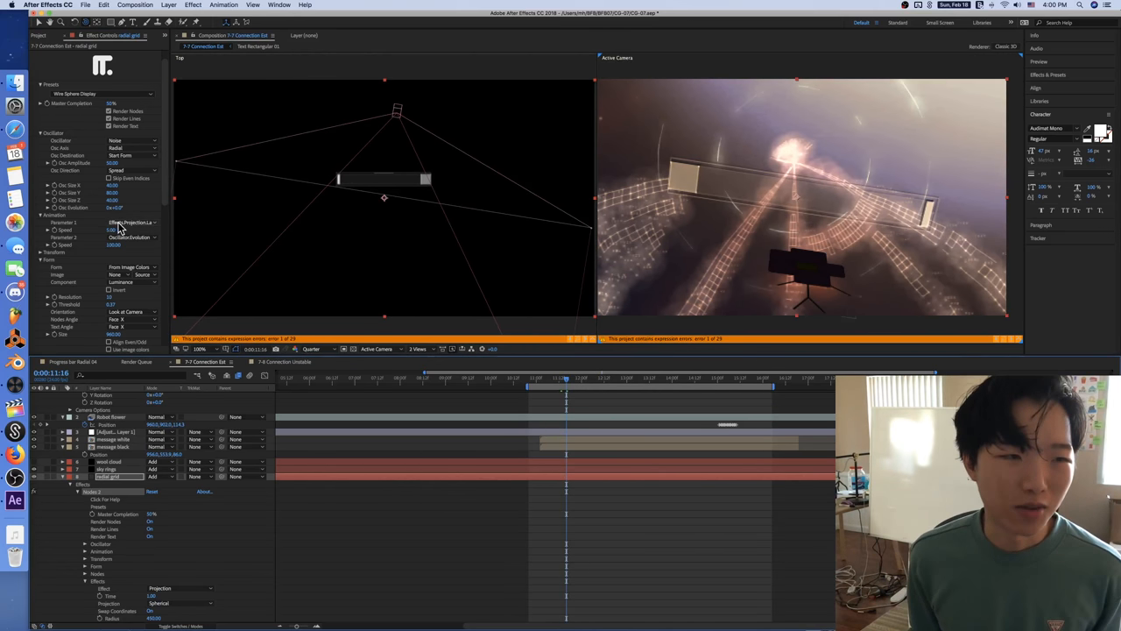
{"action": "left_click", "coordinate": [127, 222]}
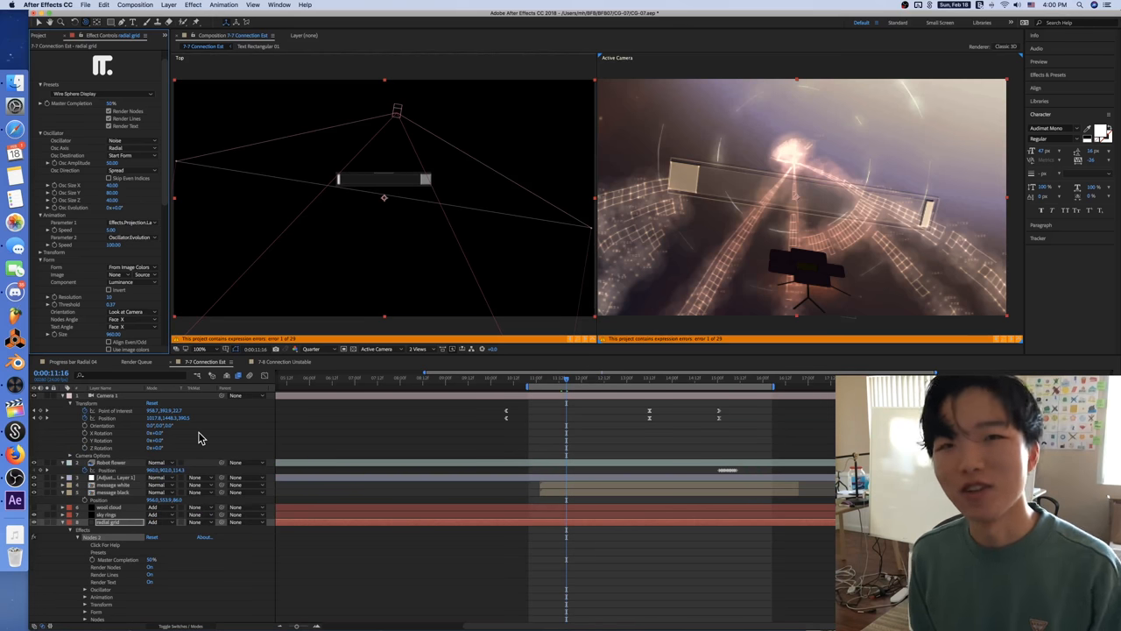
Select the wool cloud layer and scrub the 7-7 scene from earlier moments to near the end
{"action": "left_click", "coordinate": [112, 480]}
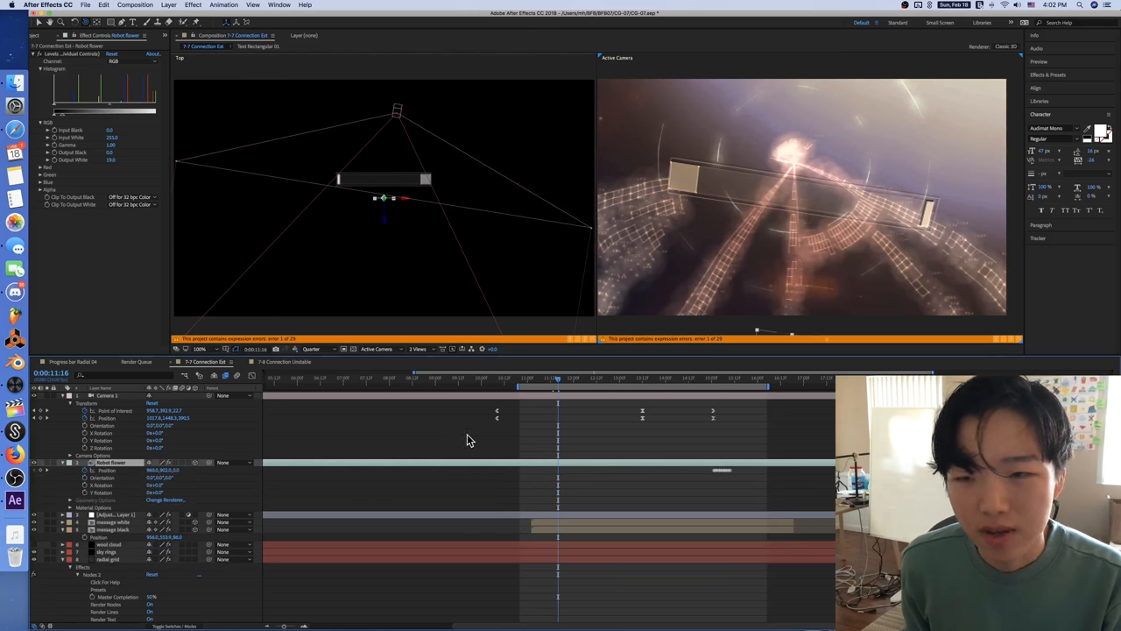
{"action": "mouse_move", "coordinate": [376, 434]}
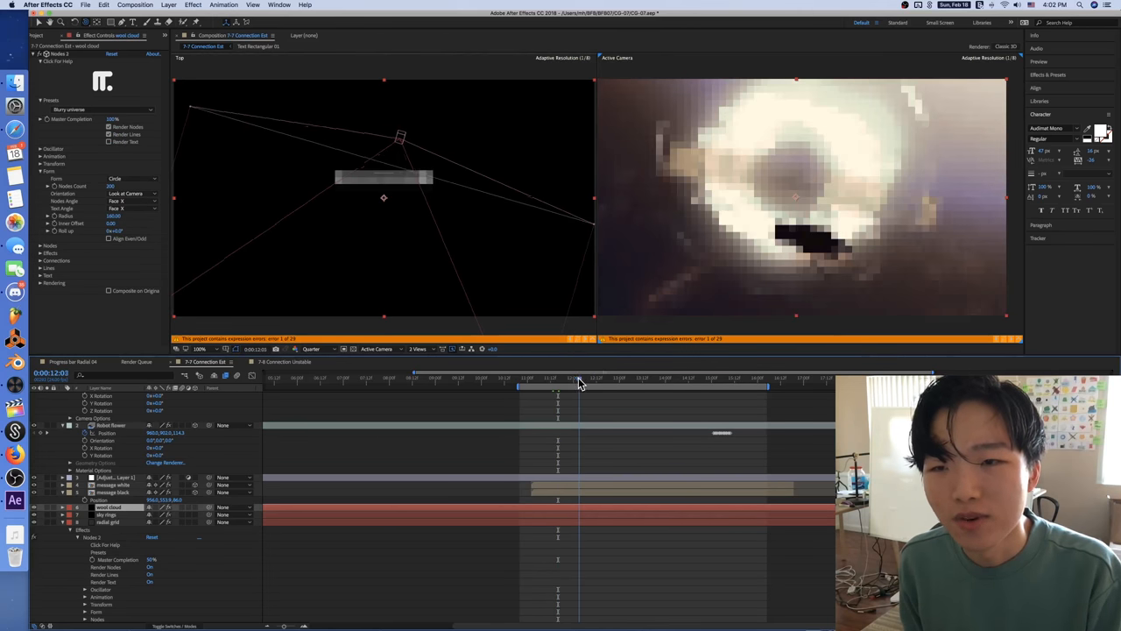
{"action": "left_click", "coordinate": [581, 384]}
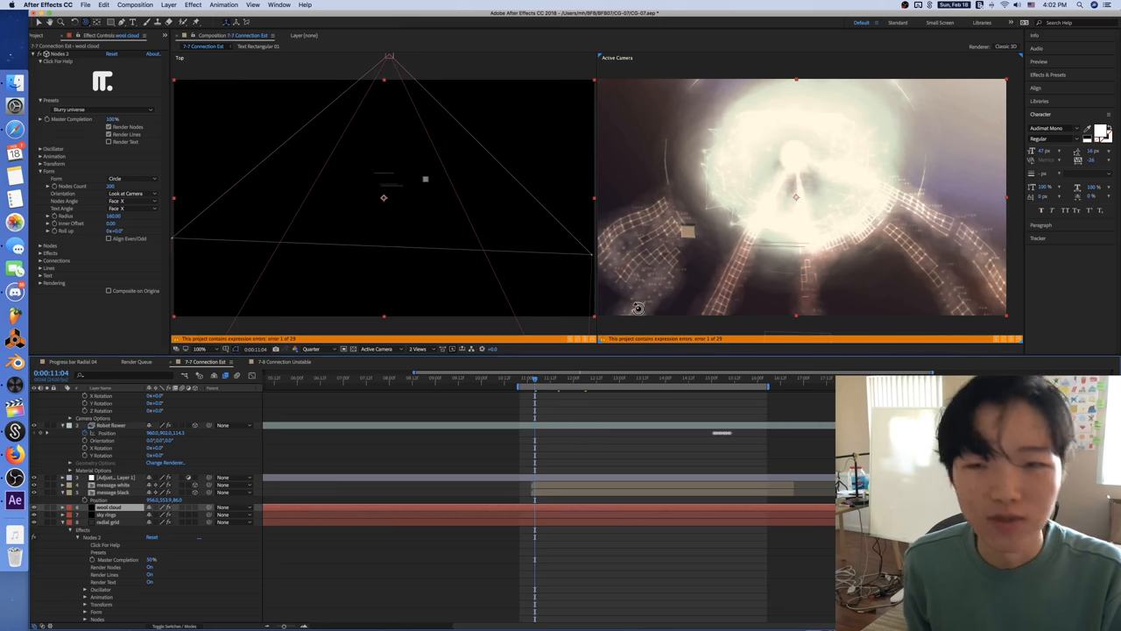
{"action": "left_click", "coordinate": [622, 383]}
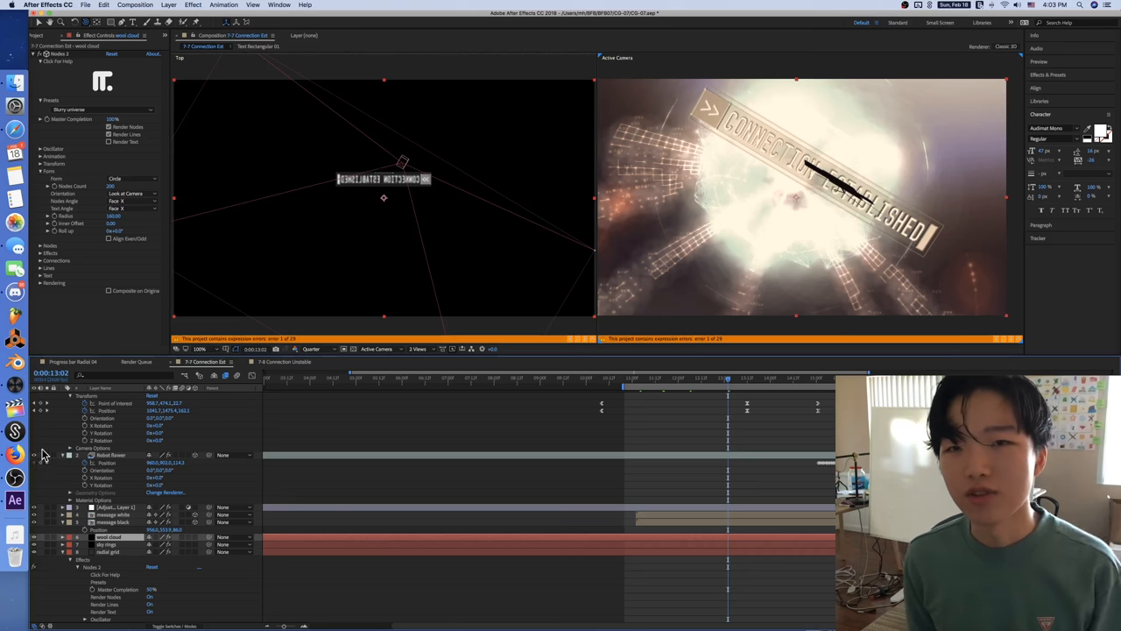
{"action": "mouse_move", "coordinate": [14, 453]}
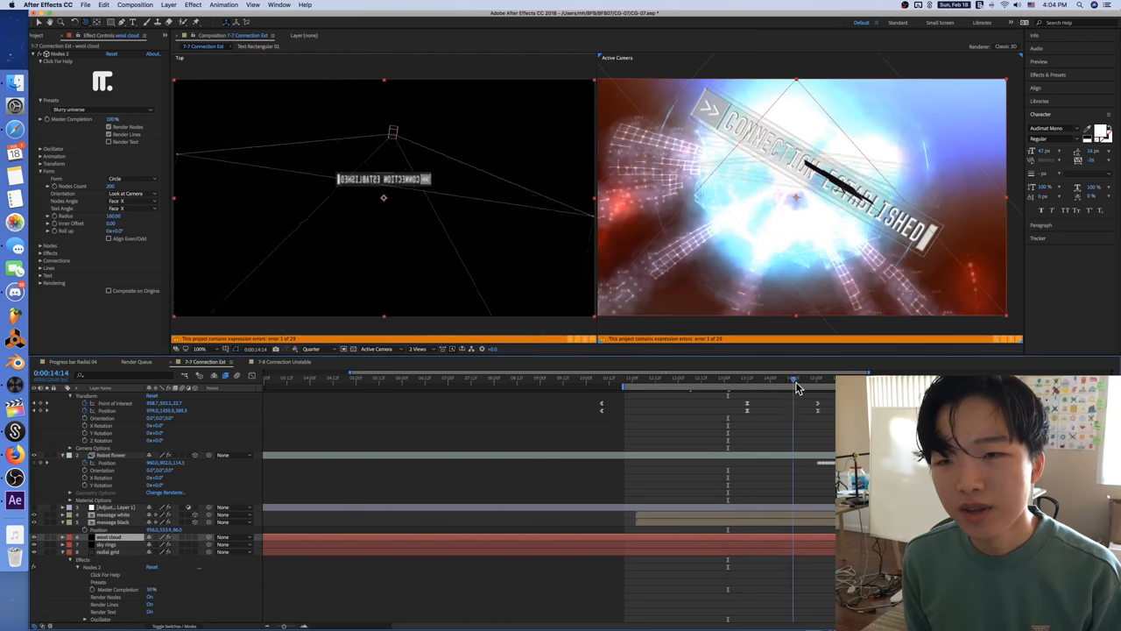
{"action": "left_click", "coordinate": [795, 383]}
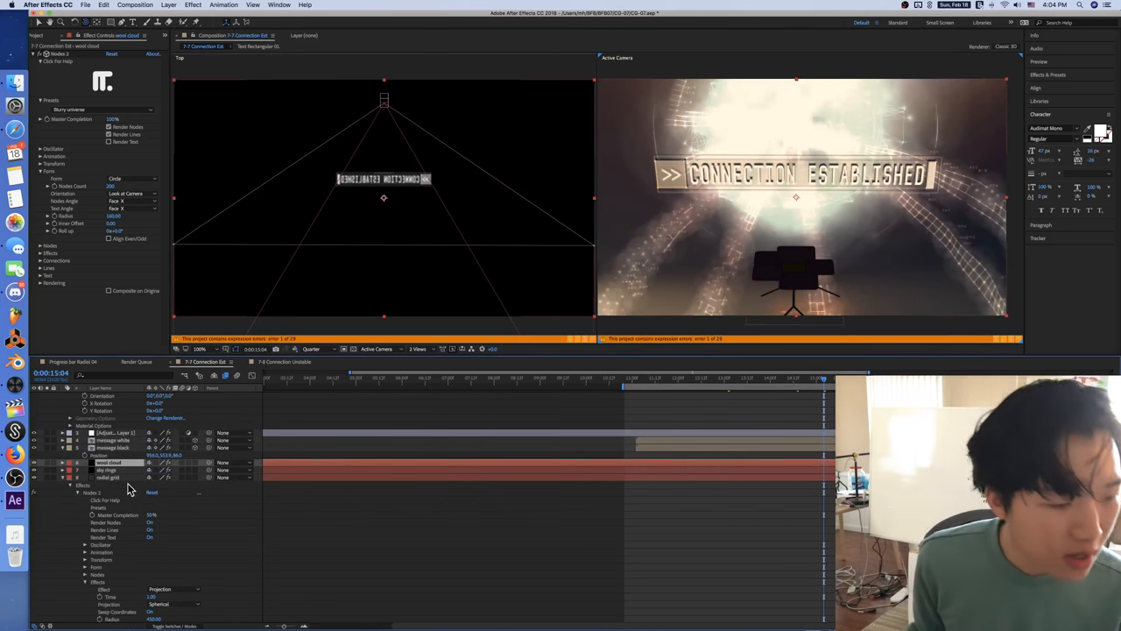
Select the top light layer to show its Curves effect, then scrub later in time
{"action": "scroll", "scroll_direction": "down", "scroll_amount": 3}
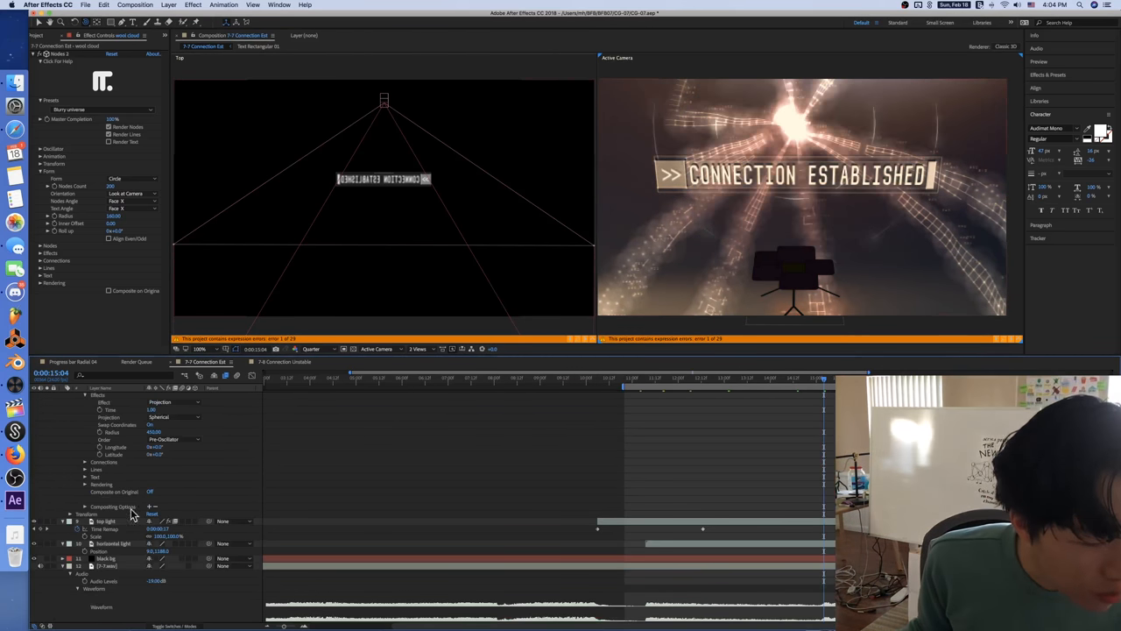
{"action": "left_click", "coordinate": [105, 521]}
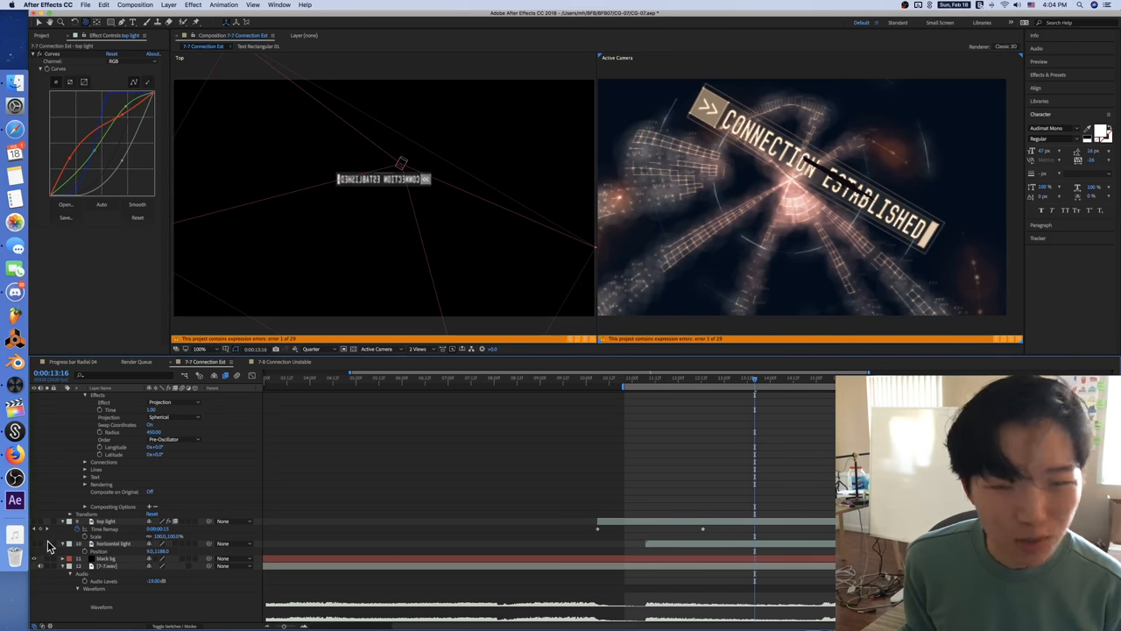
{"action": "left_click", "coordinate": [750, 380]}
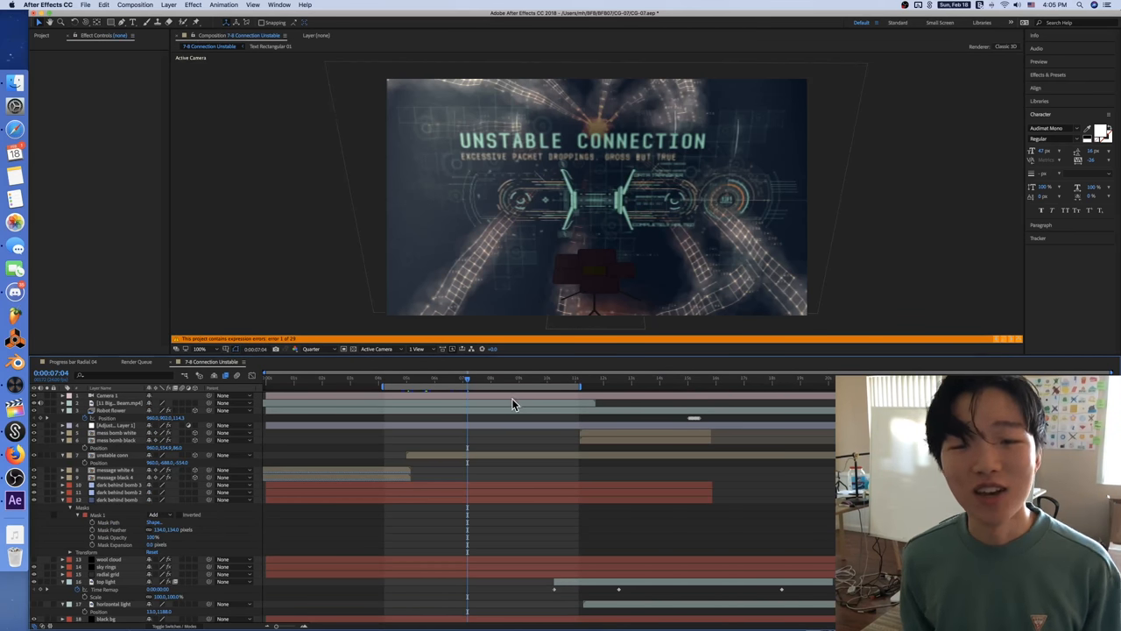
{"action": "mouse_move", "coordinate": [492, 399]}
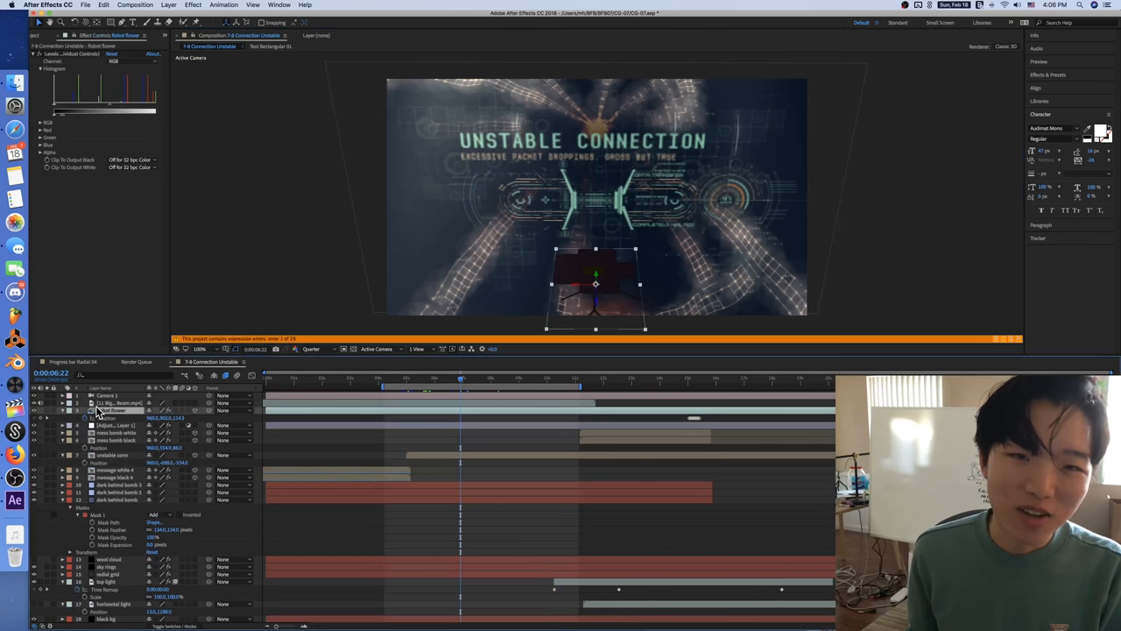
Open the System Screen 02 precomp from the 7-8 Connection Unstable timeline
{"action": "left_click", "coordinate": [119, 505]}
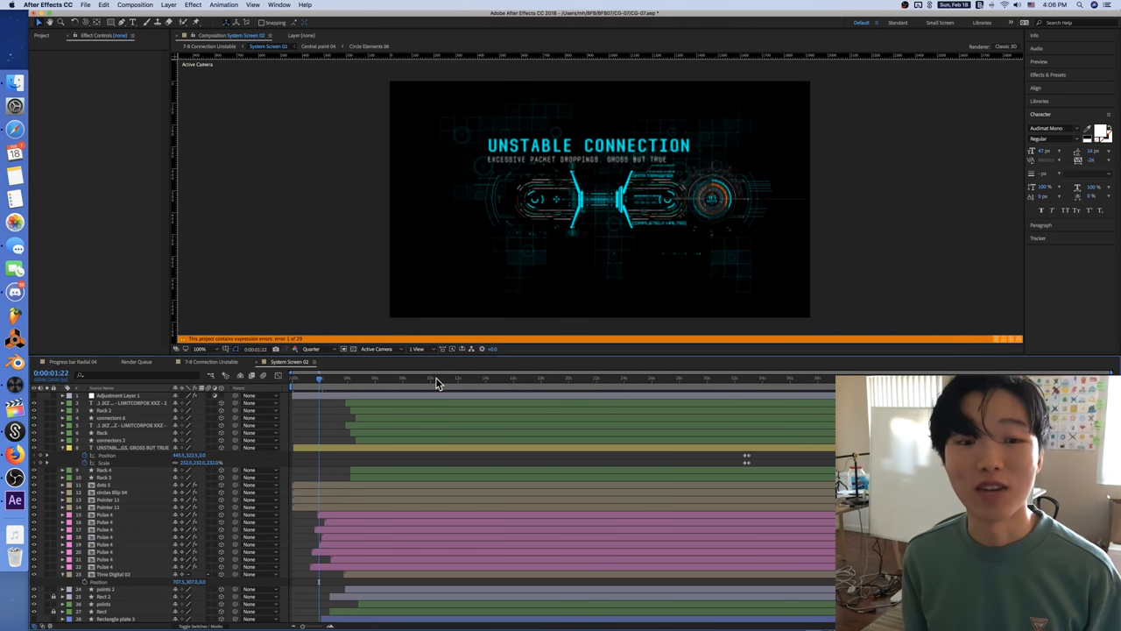
Scrub System Screen 02's animation forward, then return to its start
{"action": "left_click", "coordinate": [436, 383]}
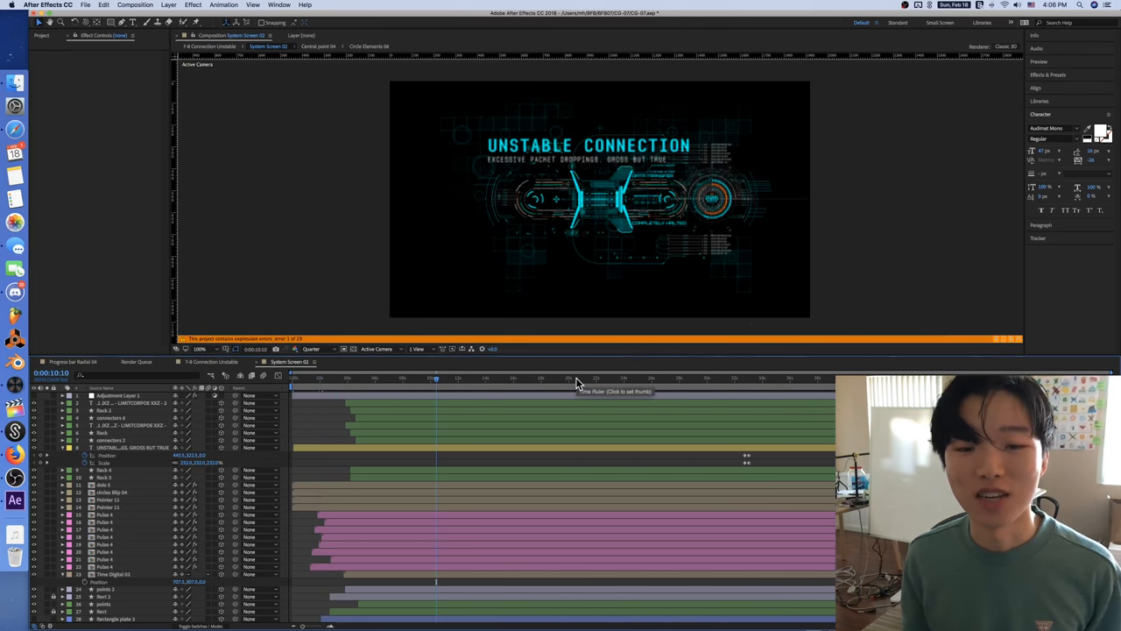
{"action": "left_click", "coordinate": [577, 378]}
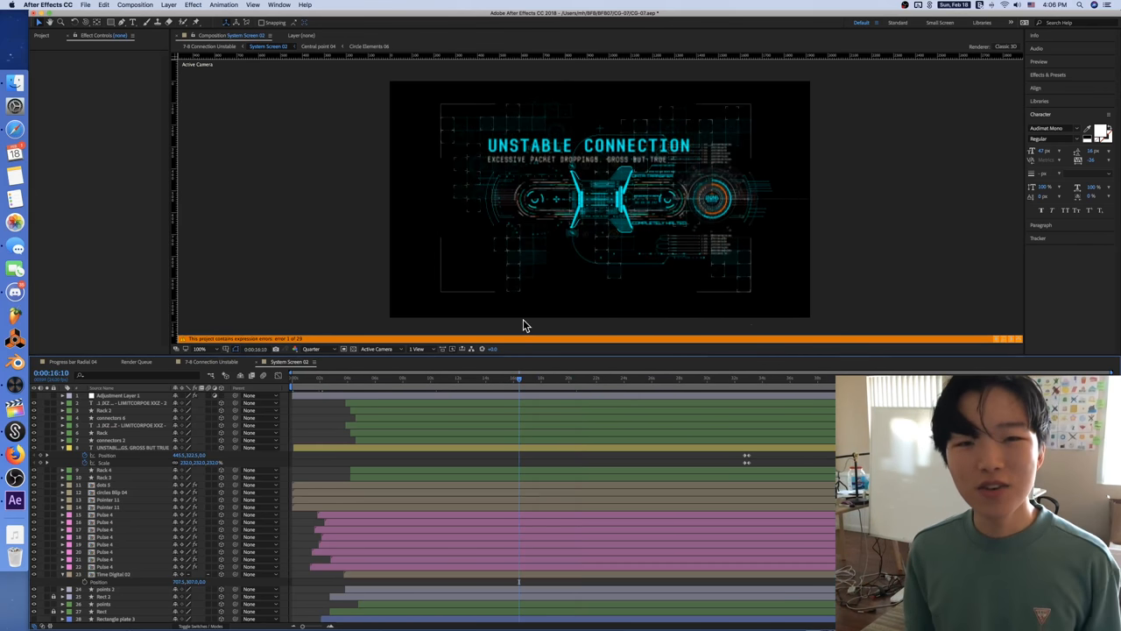
{"action": "left_click", "coordinate": [464, 380]}
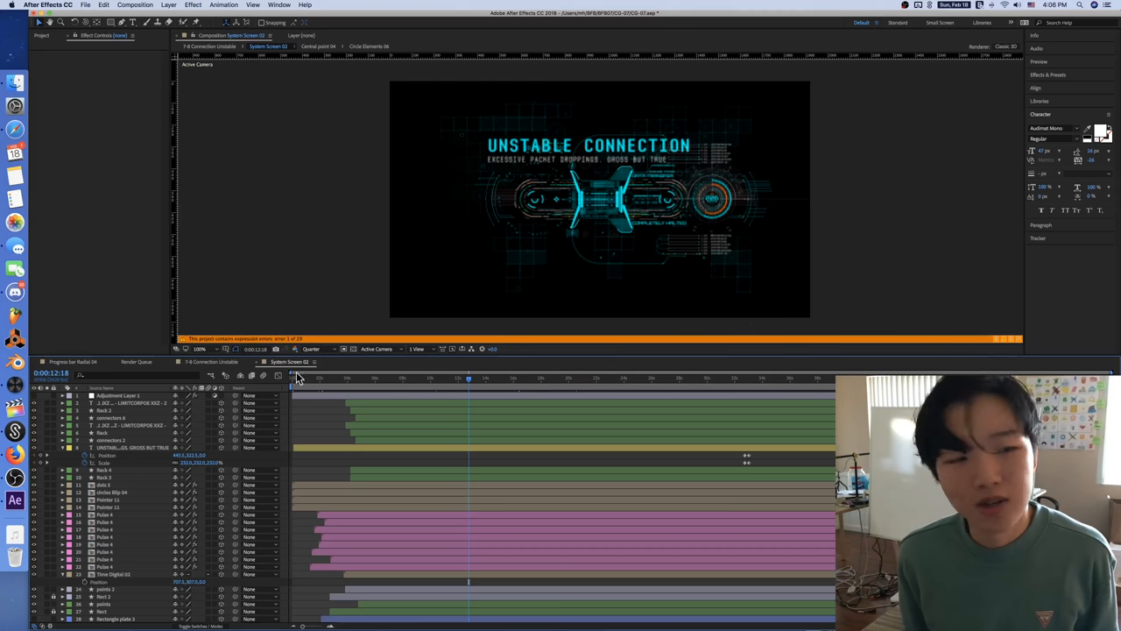
{"action": "left_click", "coordinate": [132, 403]}
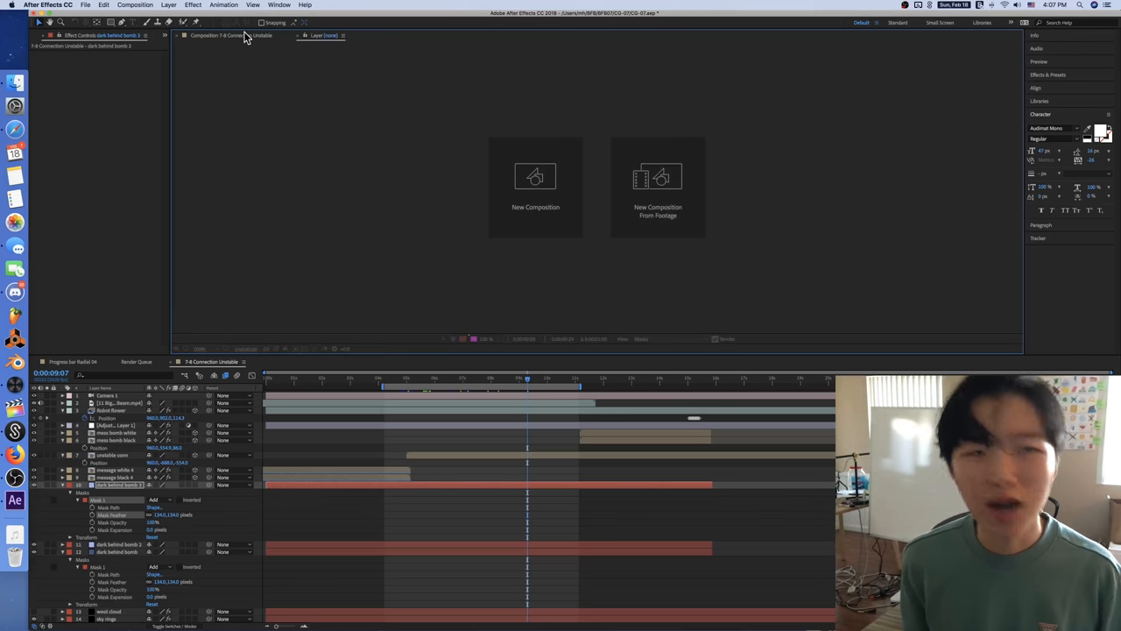
Return to 7-8 Connection Unstable and pick red for the dark behind bomb 3 solid
{"action": "left_click", "coordinate": [232, 35]}
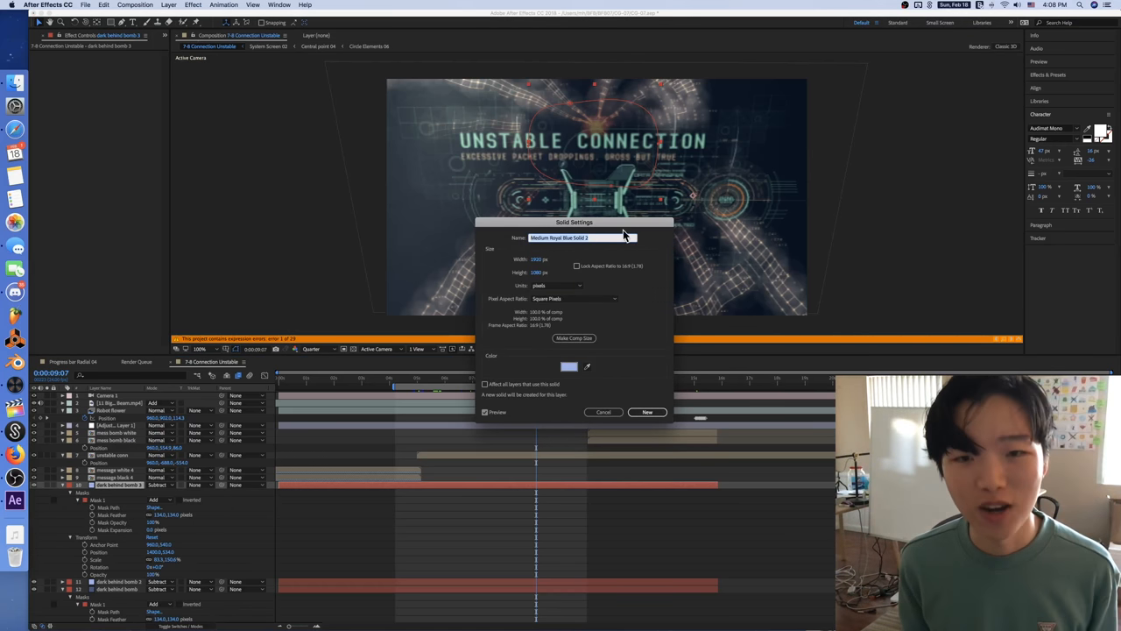
{"action": "left_click", "coordinate": [569, 366]}
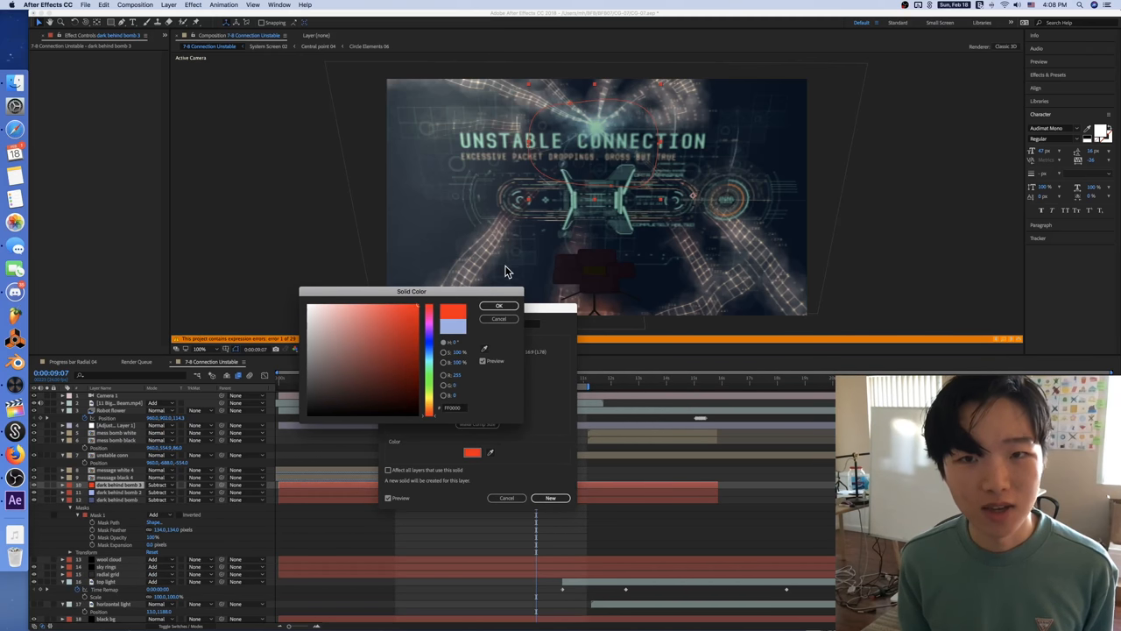
{"action": "mouse_move", "coordinate": [420, 405]}
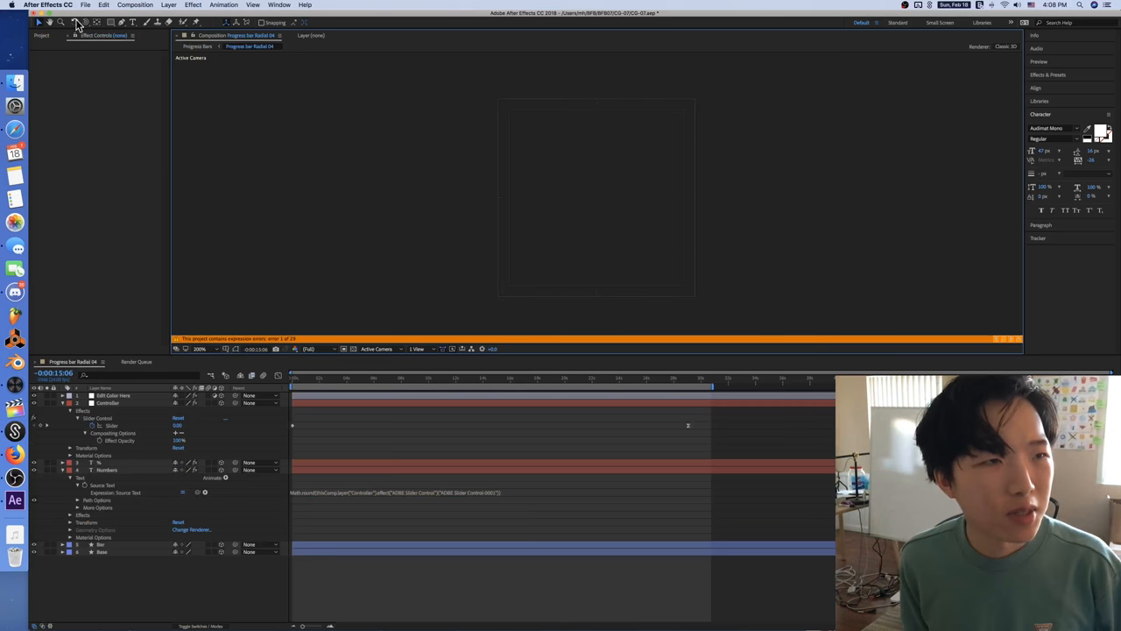
Show the Project panel items and open the 7-8 Will Die composition
{"action": "left_click", "coordinate": [42, 35]}
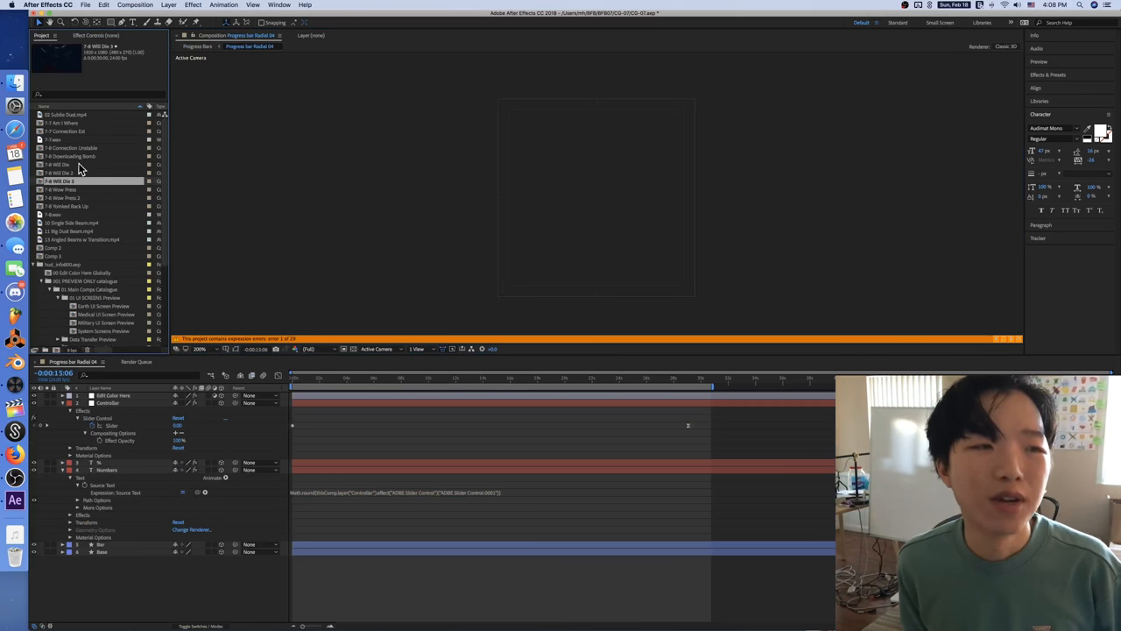
{"action": "double_click", "coordinate": [64, 165]}
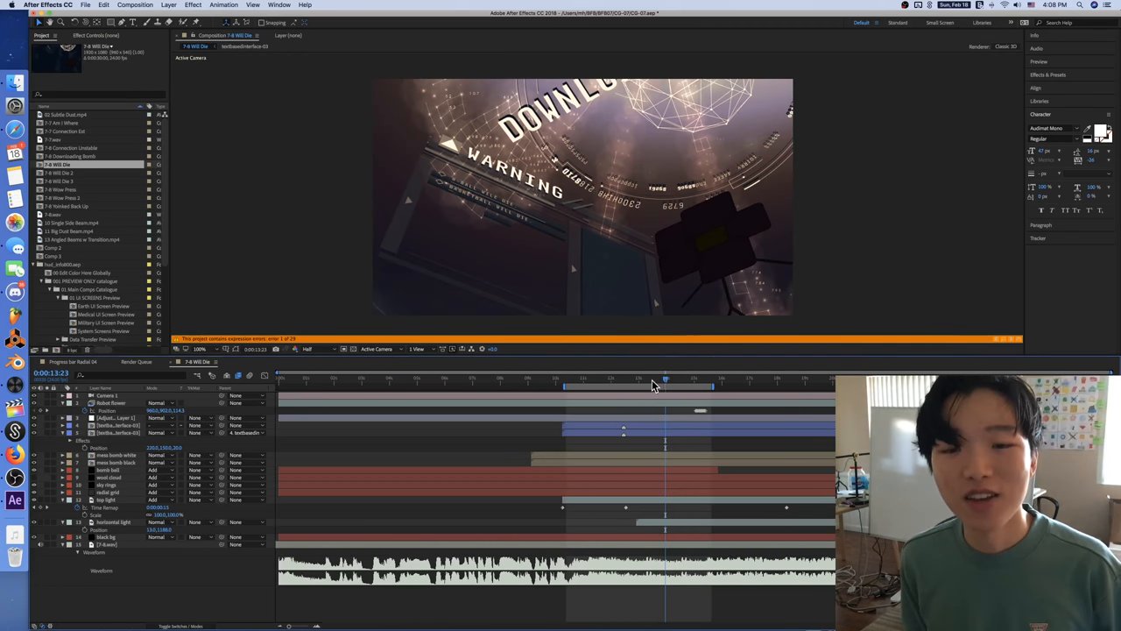
Scrub the Will Die text interface animation so lines fill in under WARNING
{"action": "left_click_drag", "start_coordinate": [665, 378], "coordinate": [613, 378]}
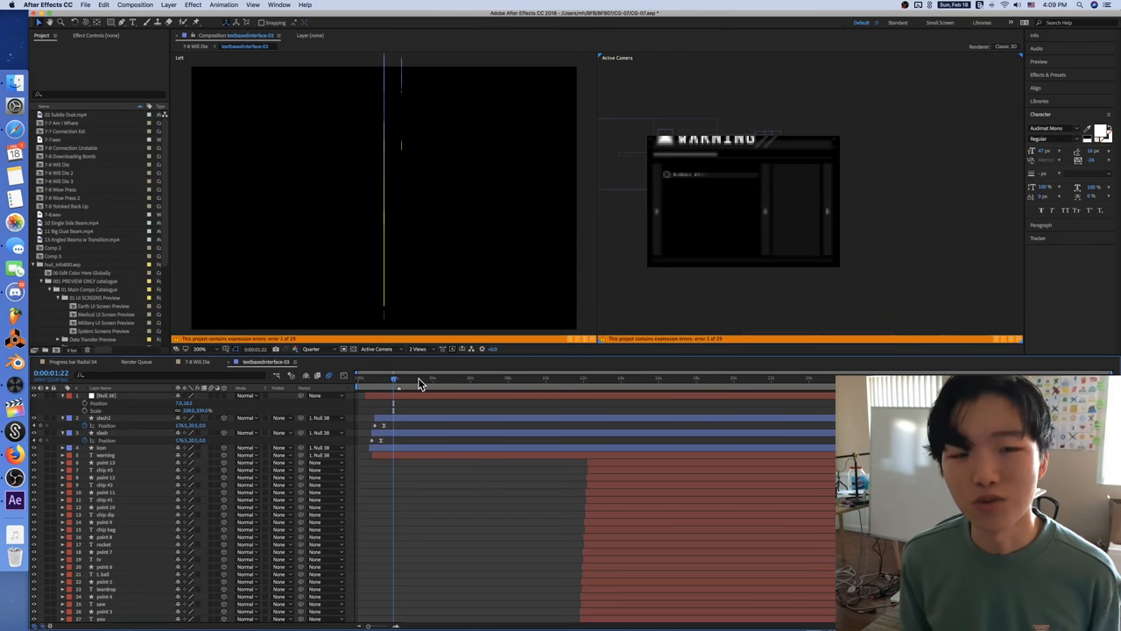
{"action": "mouse_move", "coordinate": [407, 382]}
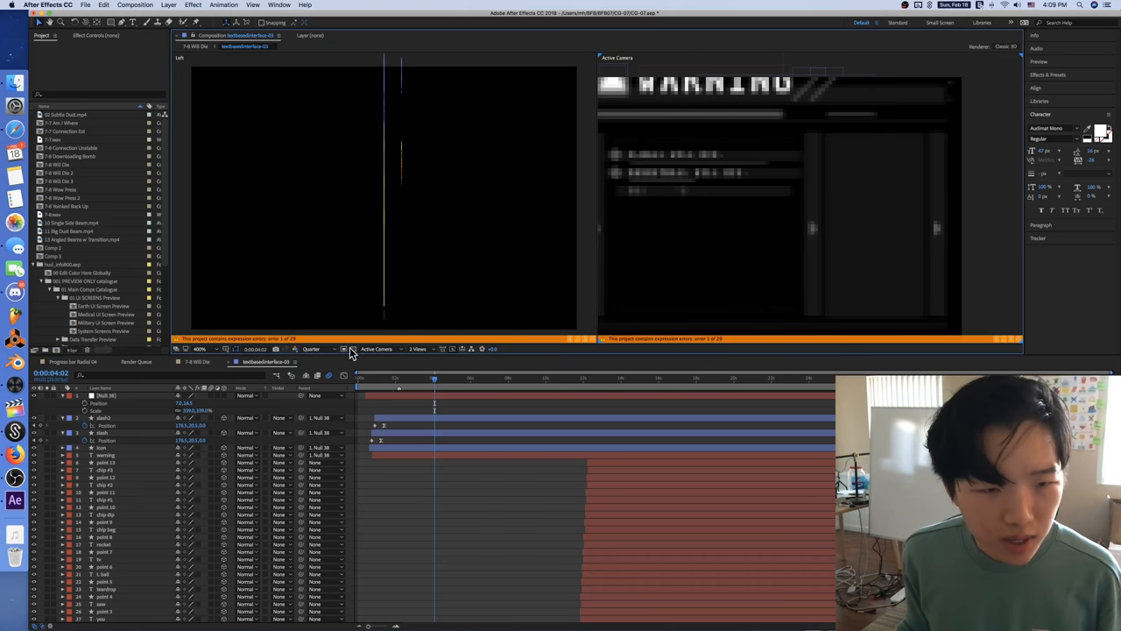
Set the viewer resolution to Full and jump to another moment in the text animation
{"action": "left_click", "coordinate": [317, 349]}
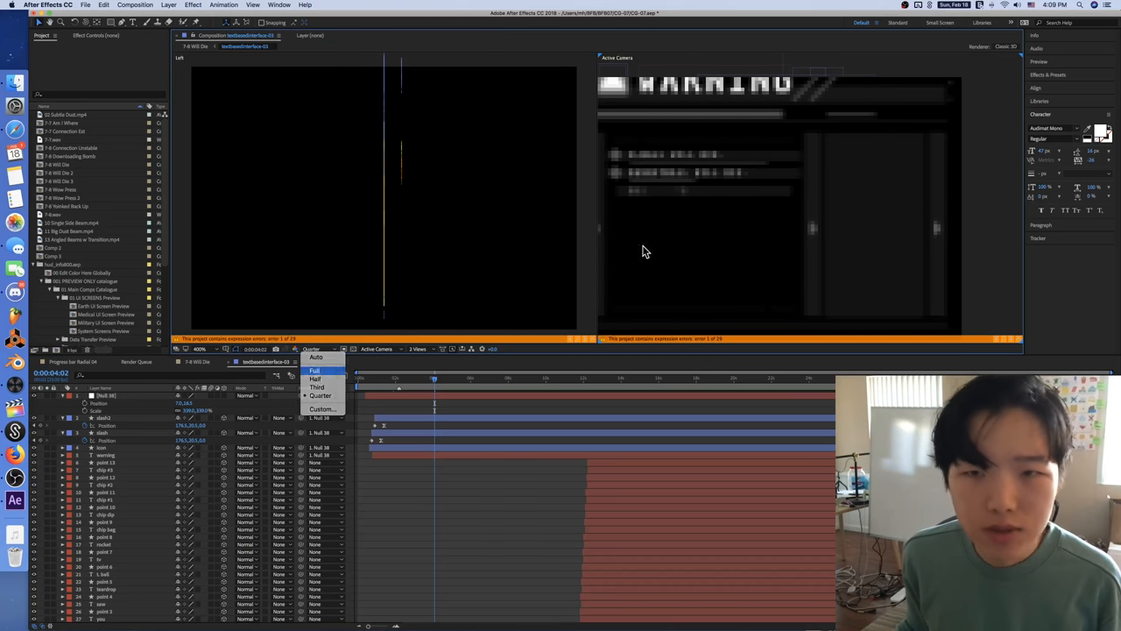
{"action": "left_click", "coordinate": [314, 370]}
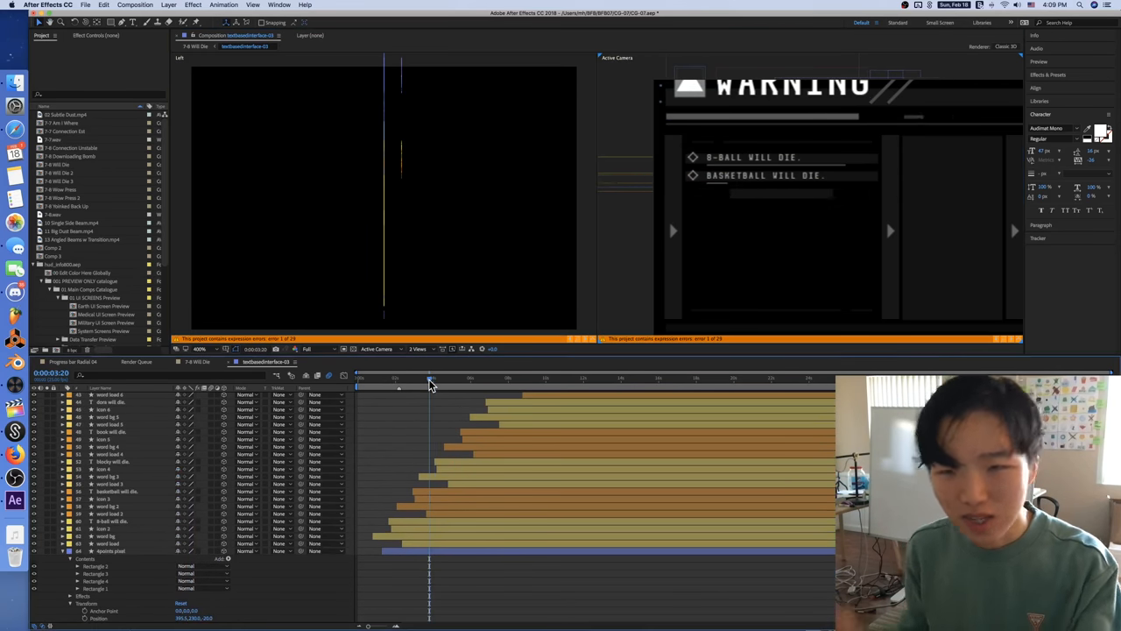
{"action": "left_click", "coordinate": [66, 362]}
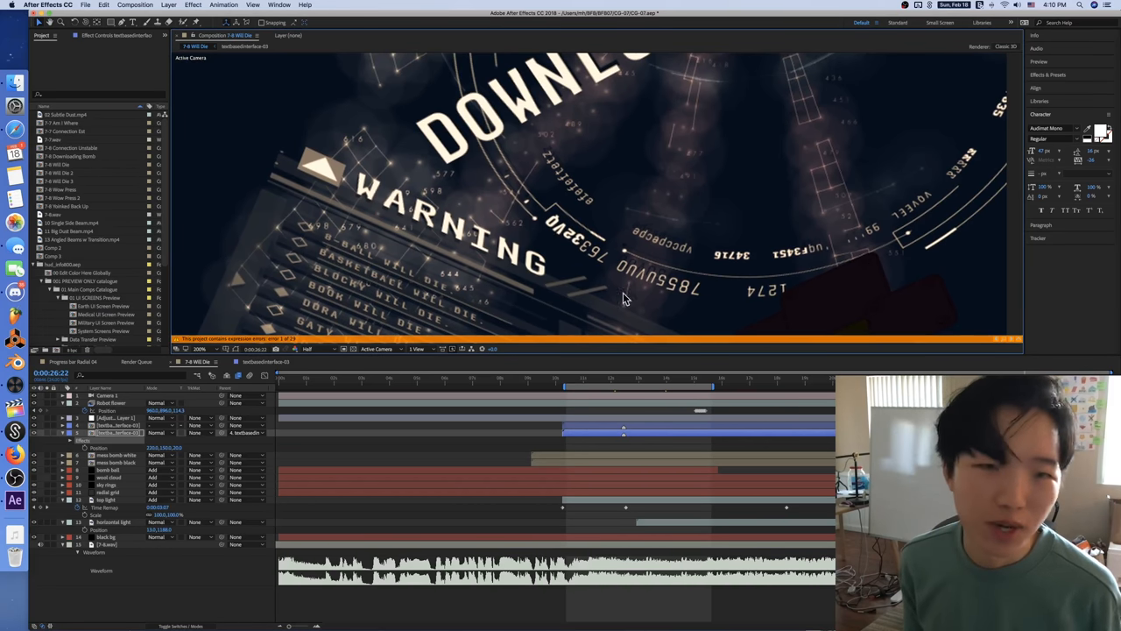
{"action": "mouse_move", "coordinate": [221, 413]}
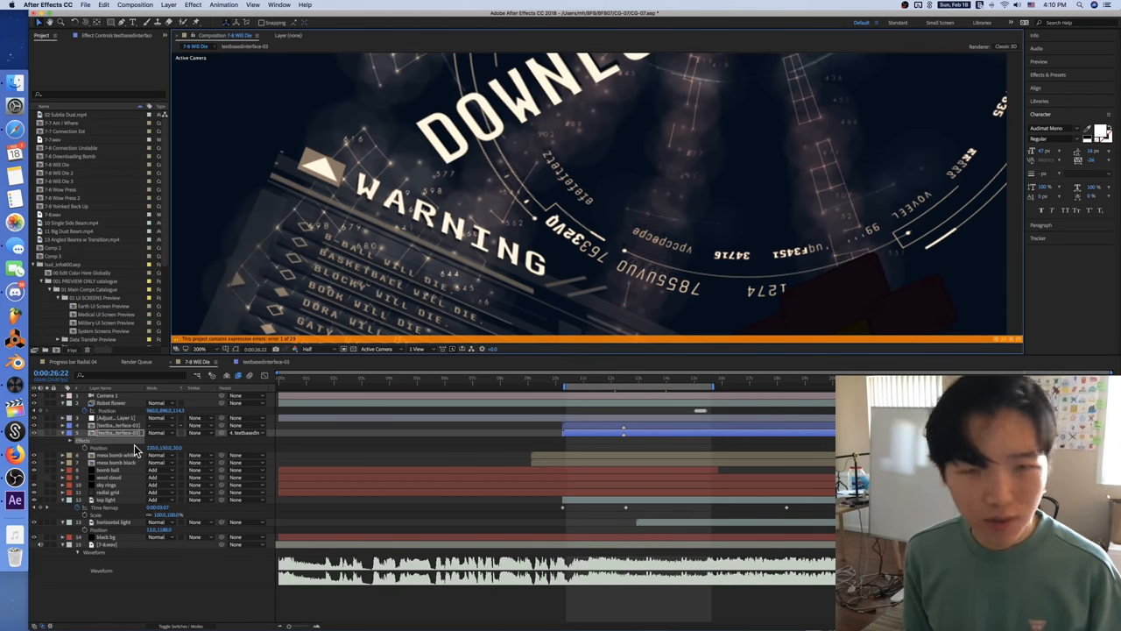
{"action": "mouse_move", "coordinate": [110, 433]}
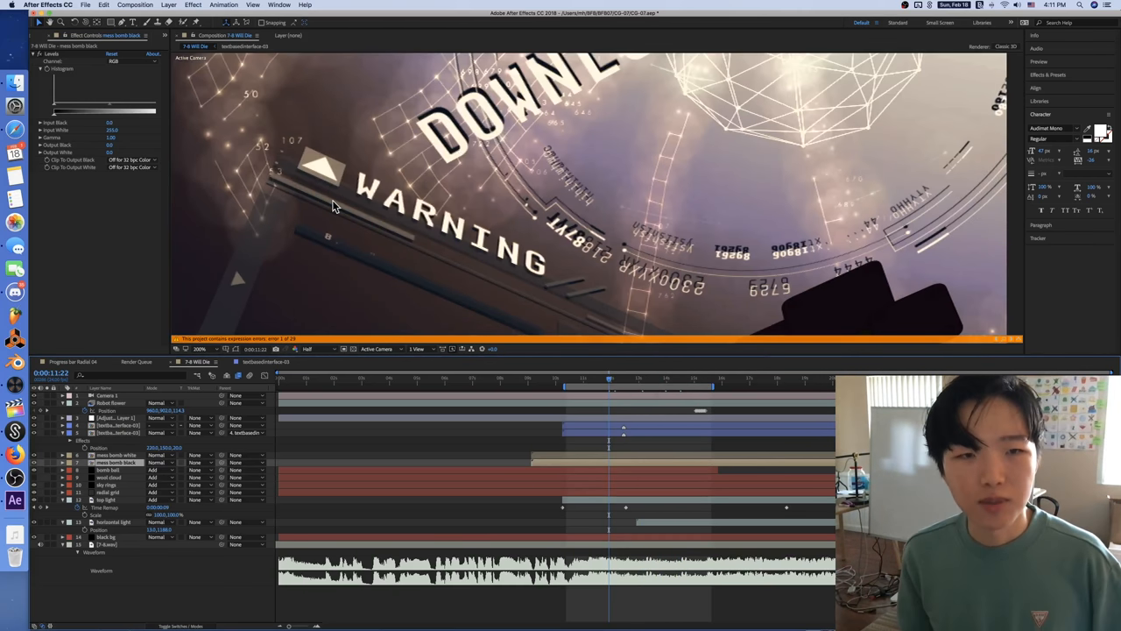
{"action": "mouse_move", "coordinate": [635, 319]}
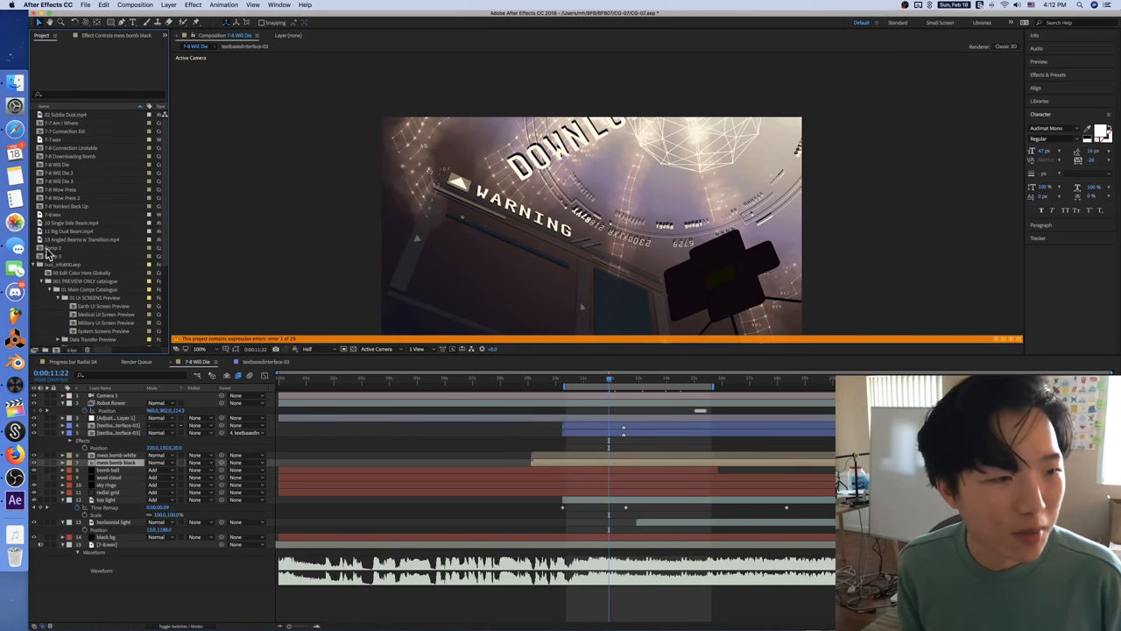
Open 7-8 Downloading Bomb, browse neighbouring comps, and move time to about 12 seconds
{"action": "left_click", "coordinate": [79, 156]}
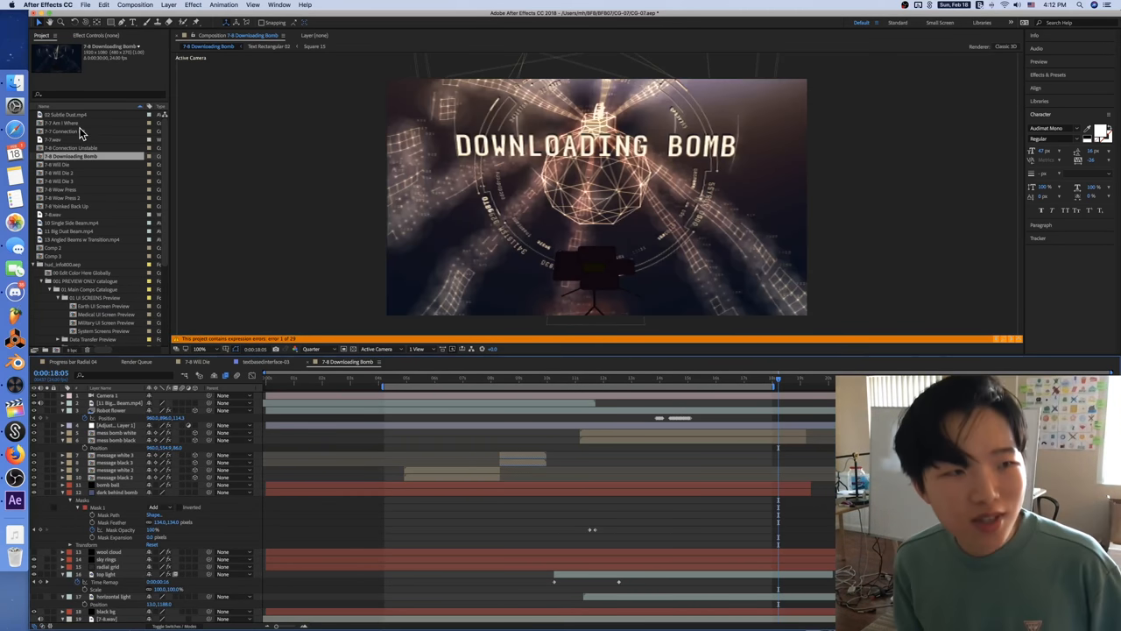
{"action": "left_click", "coordinate": [74, 148]}
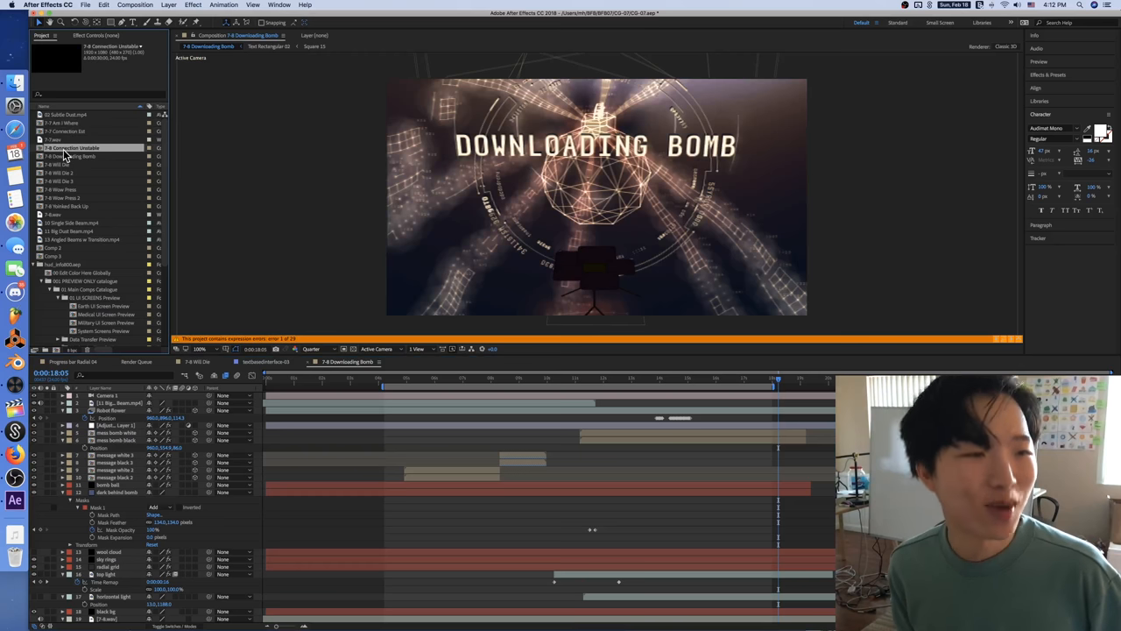
{"action": "left_click", "coordinate": [68, 166]}
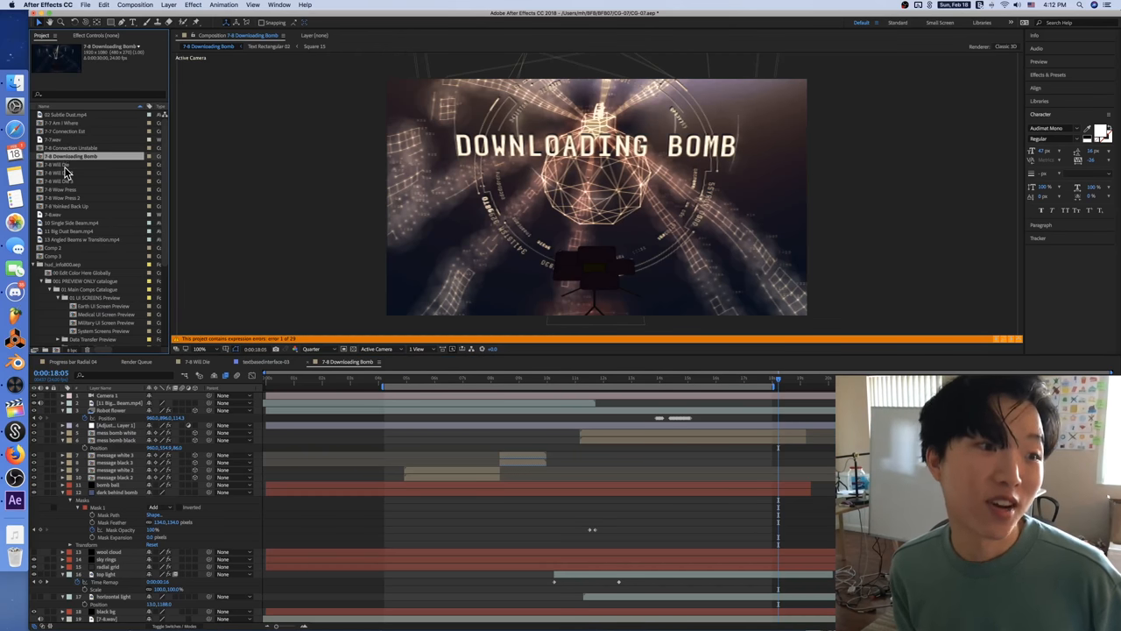
{"action": "left_click", "coordinate": [68, 181]}
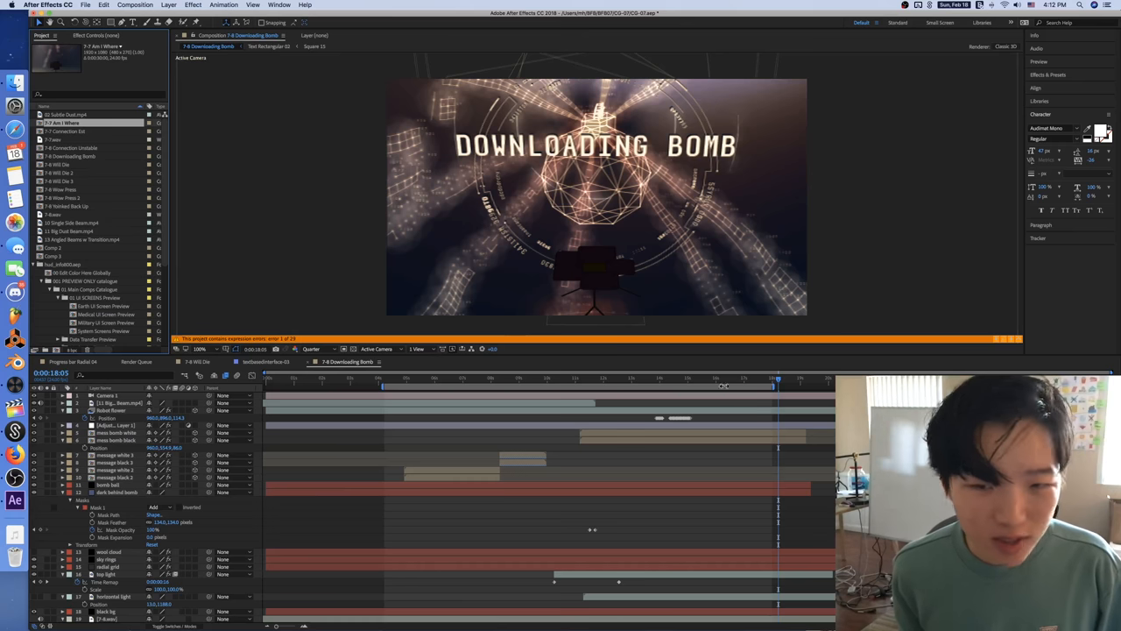
{"action": "left_click", "coordinate": [643, 384]}
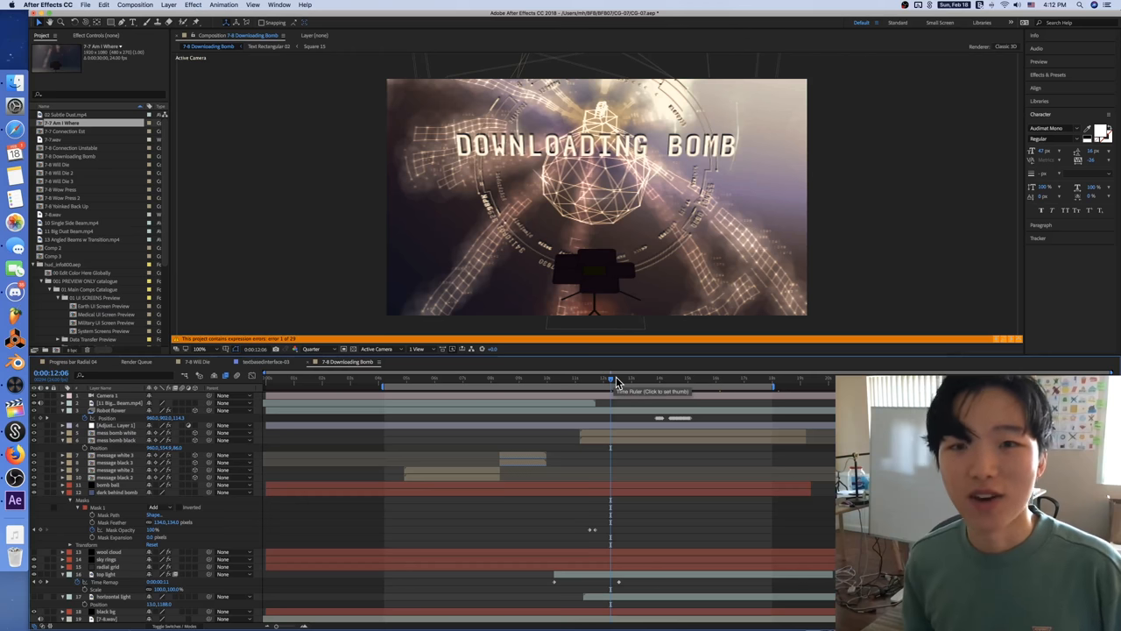
Scrub the Downloading Bomb timeline to about 15 seconds, where the interface panel appears
{"action": "left_click_drag", "start_coordinate": [610, 379], "coordinate": [591, 379]}
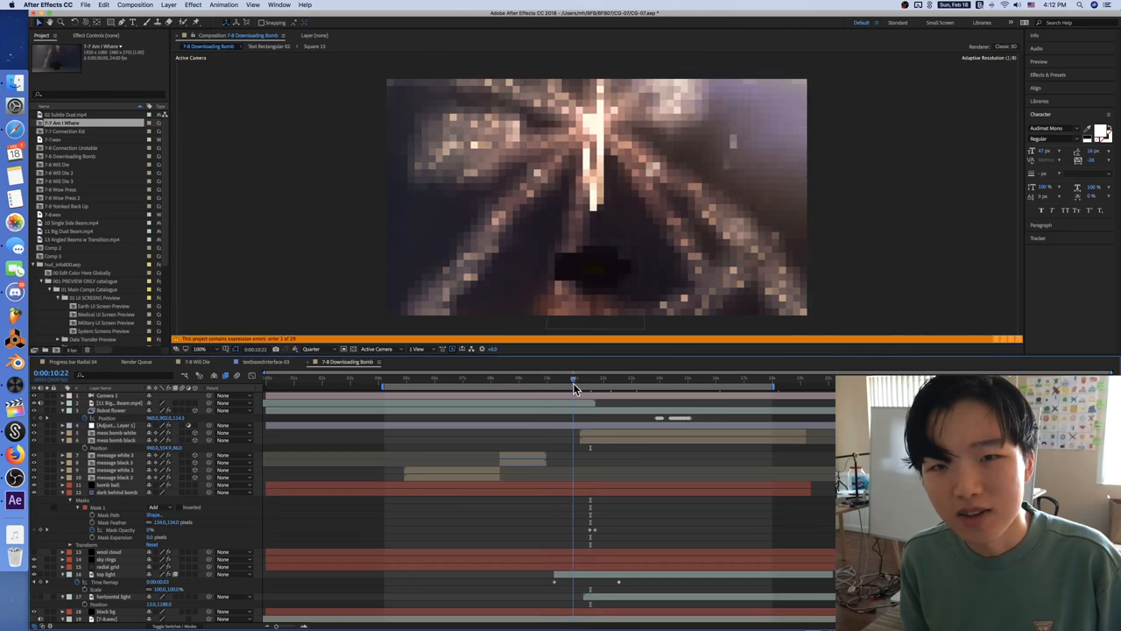
{"action": "left_click_drag", "start_coordinate": [575, 379], "coordinate": [591, 379]}
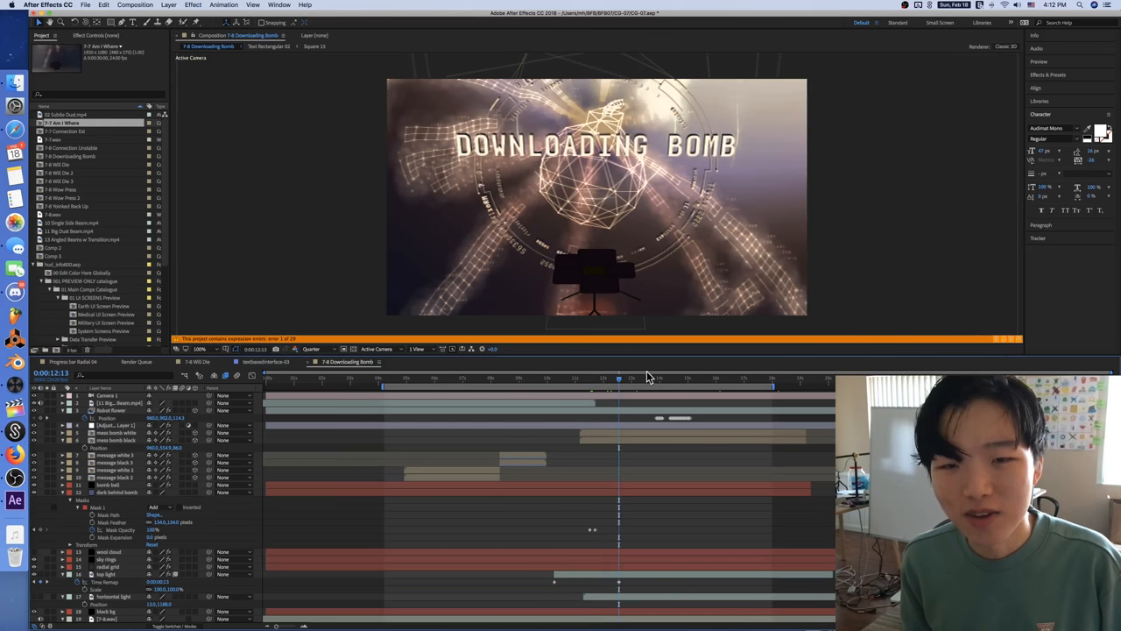
{"action": "left_click_drag", "start_coordinate": [619, 378], "coordinate": [655, 378]}
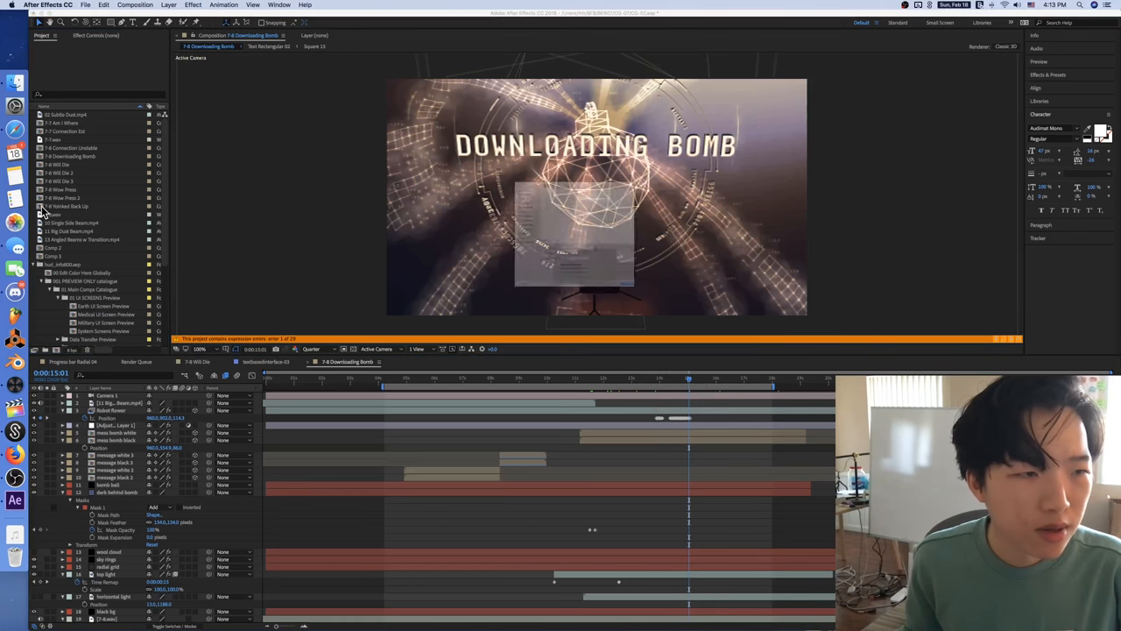
Review 7-8 Yoinked Back Up and its CC Flo Motion knots, then bring up Wow Press 2
{"action": "left_click", "coordinate": [70, 206]}
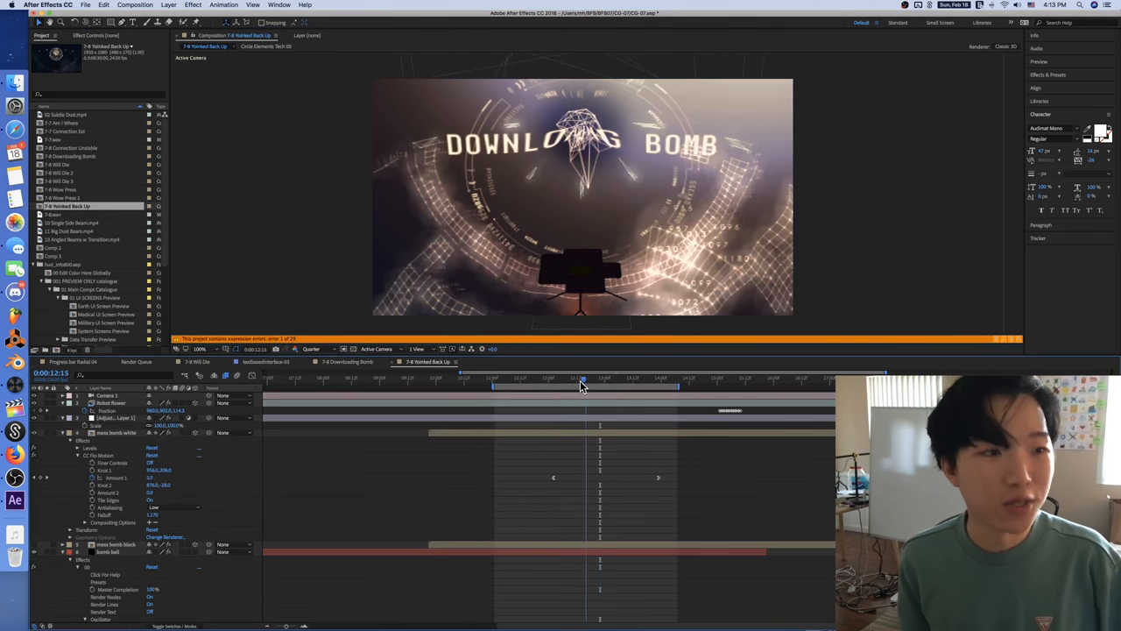
{"action": "left_click", "coordinate": [569, 387]}
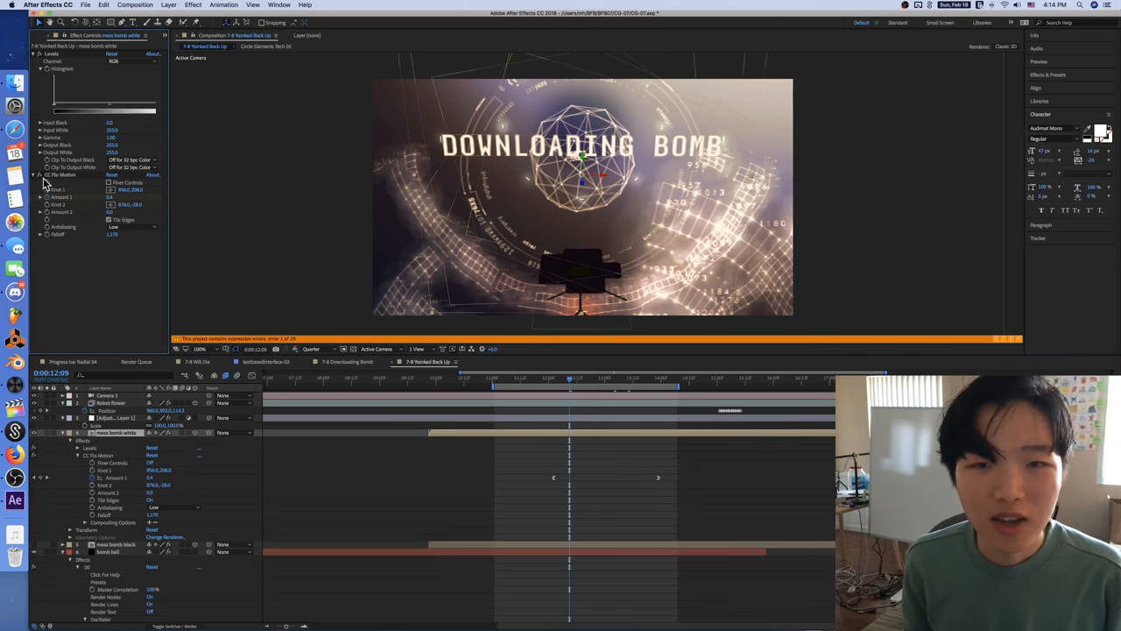
{"action": "left_click", "coordinate": [588, 383]}
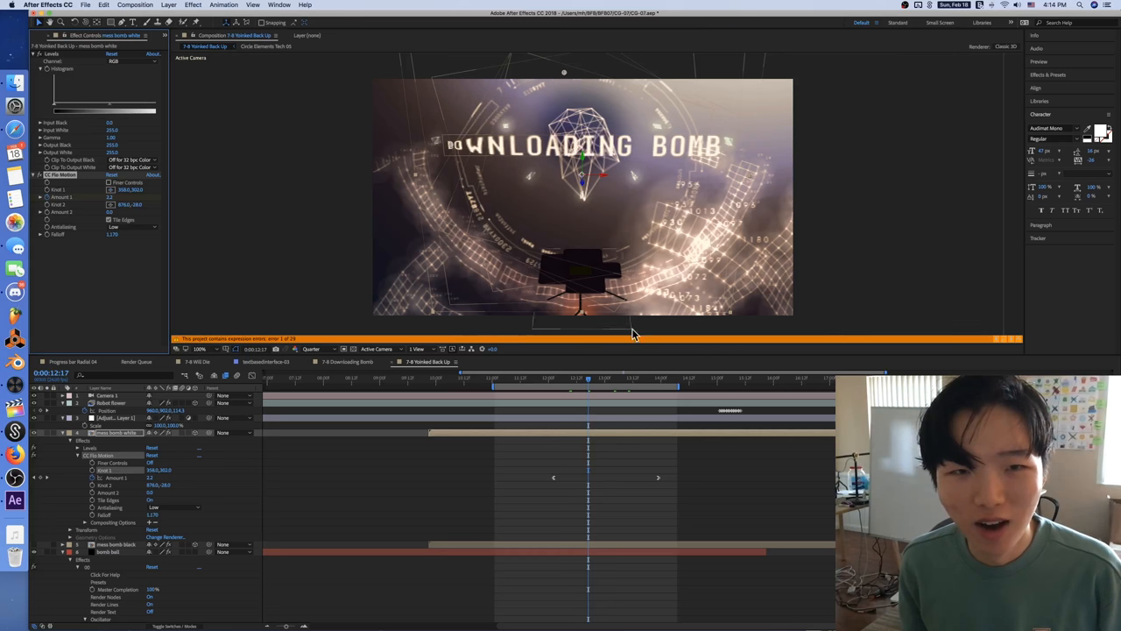
{"action": "left_click", "coordinate": [609, 382]}
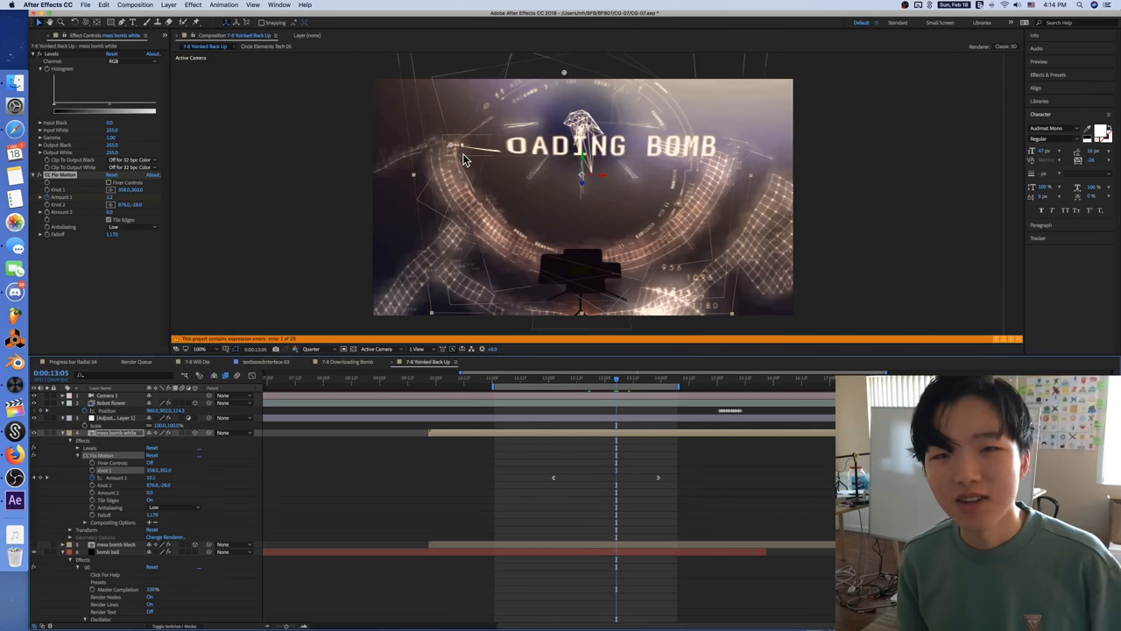
{"action": "left_click", "coordinate": [190, 7]}
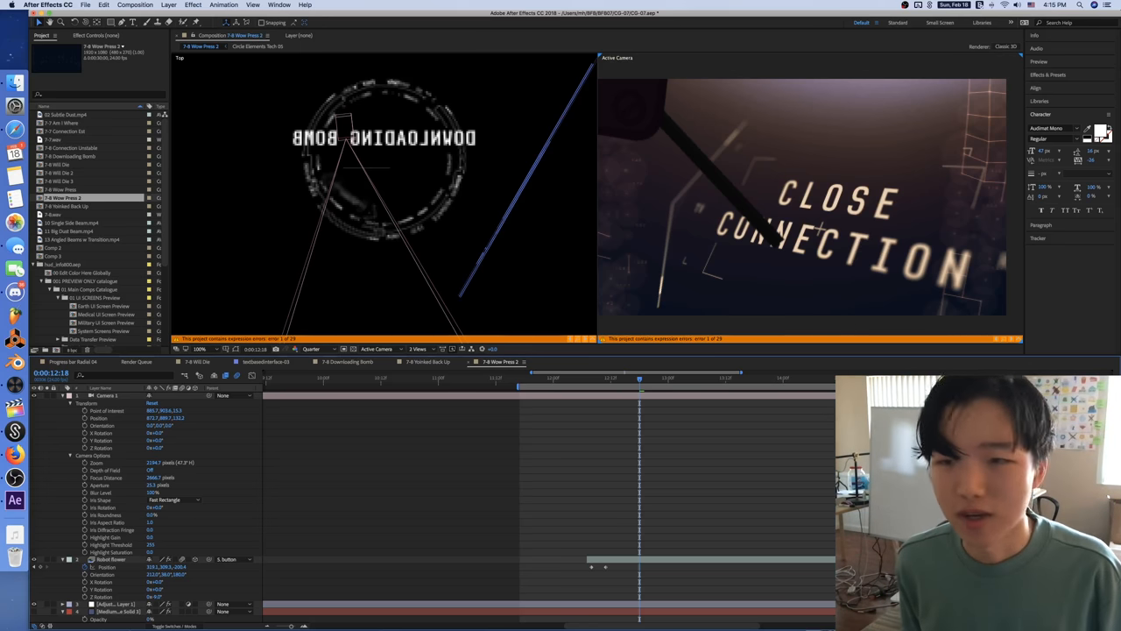
Scrub Wow Press 2 to an earlier frame, then open the 7-8 Wow Press composition
{"action": "left_click", "coordinate": [706, 375]}
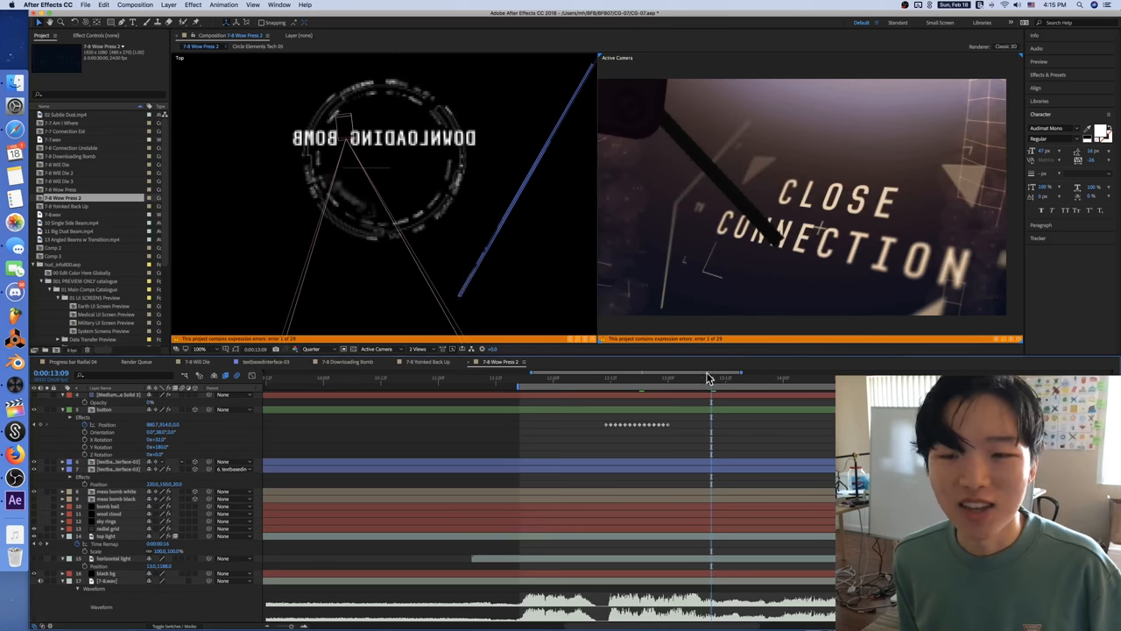
{"action": "left_click_drag", "start_coordinate": [709, 377], "coordinate": [696, 378]}
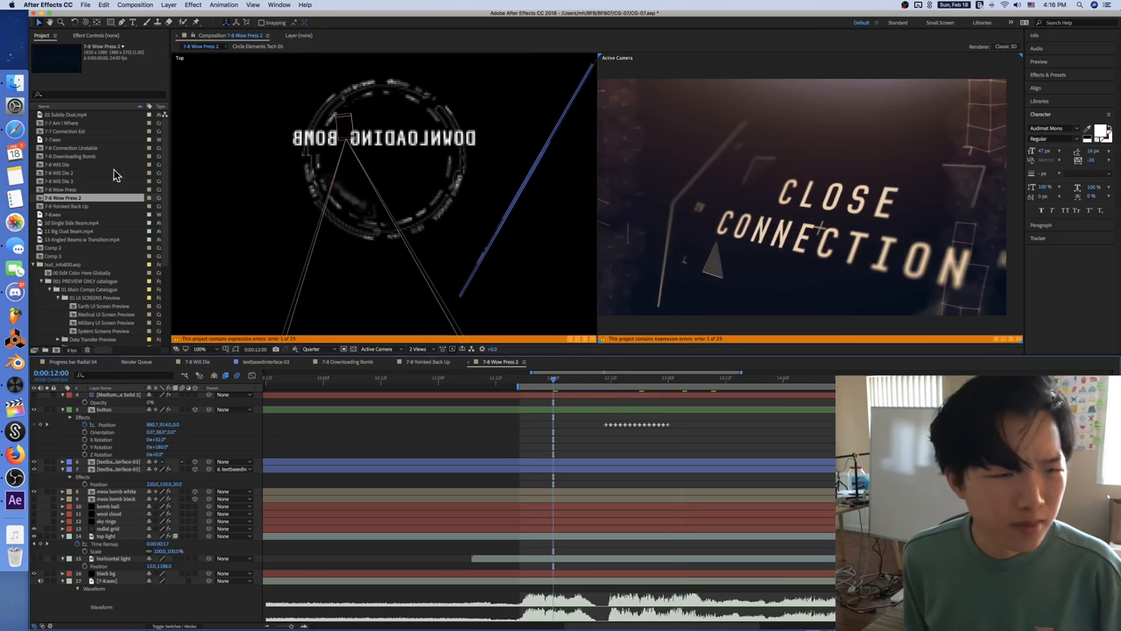
{"action": "left_click", "coordinate": [569, 362]}
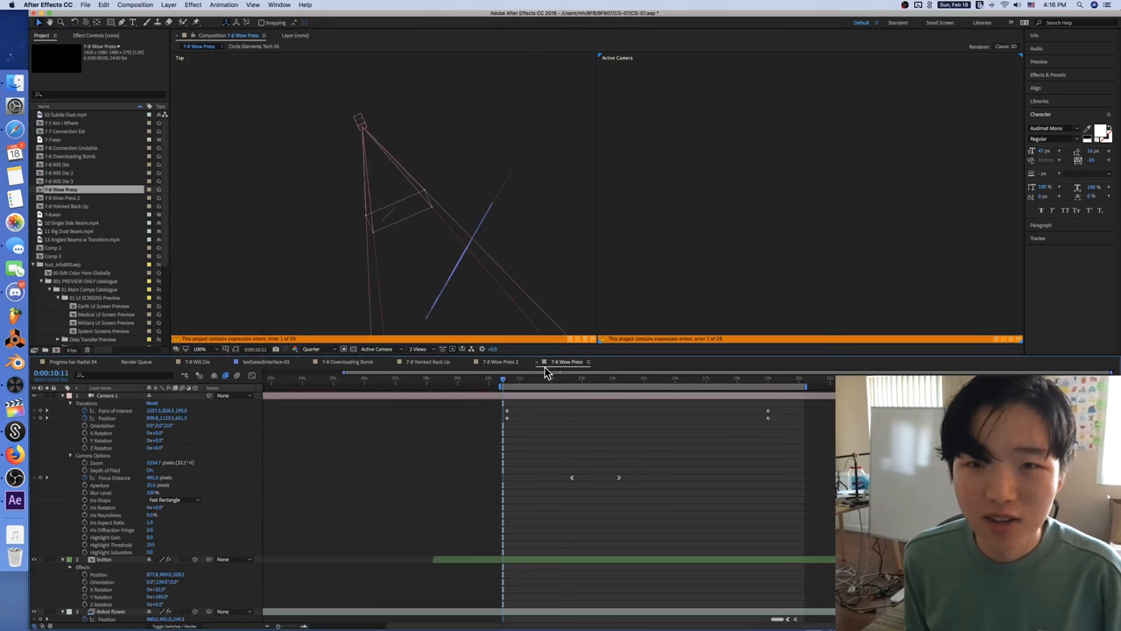
Jump to the WARNING board frame near 12:14 and select the Camera 1 layer
{"action": "left_click", "coordinate": [564, 379]}
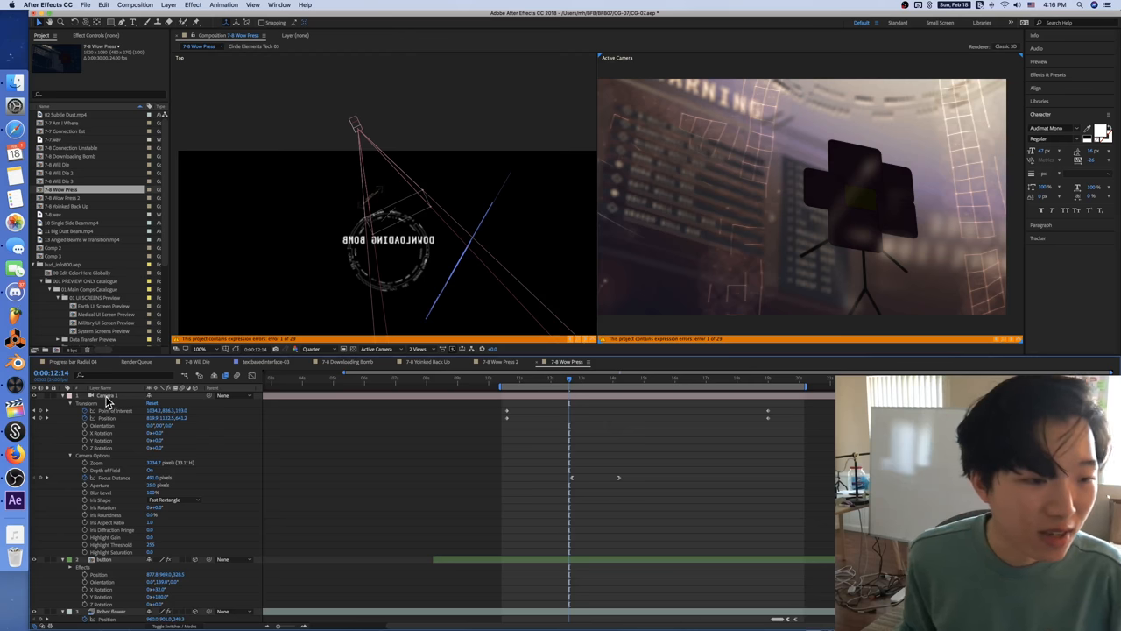
{"action": "left_click", "coordinate": [107, 396]}
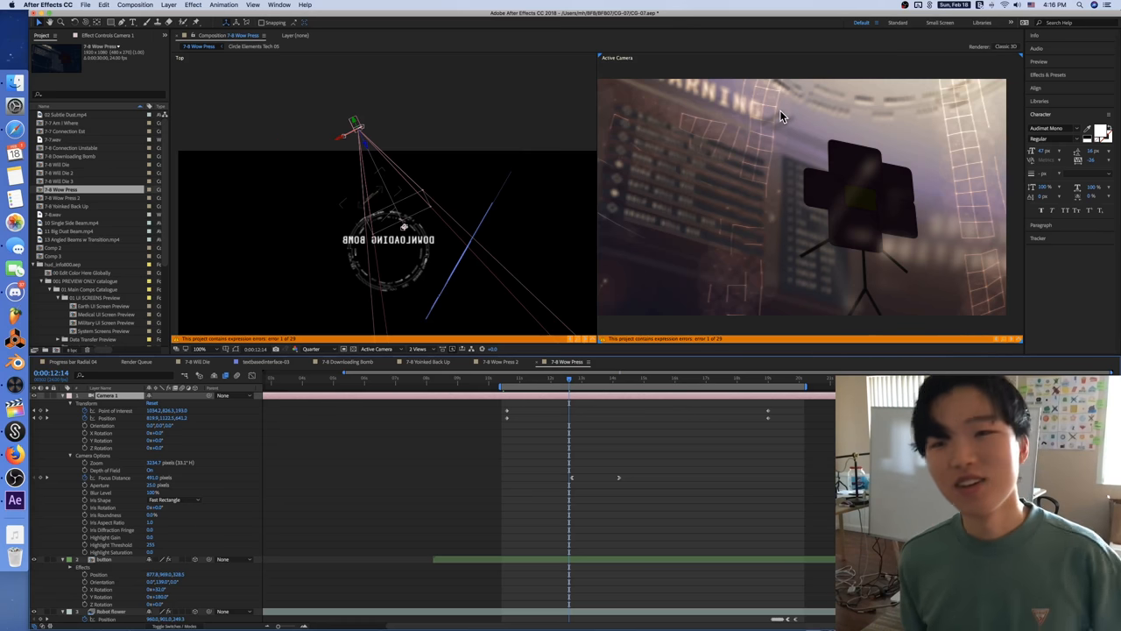
{"action": "mouse_move", "coordinate": [714, 216]}
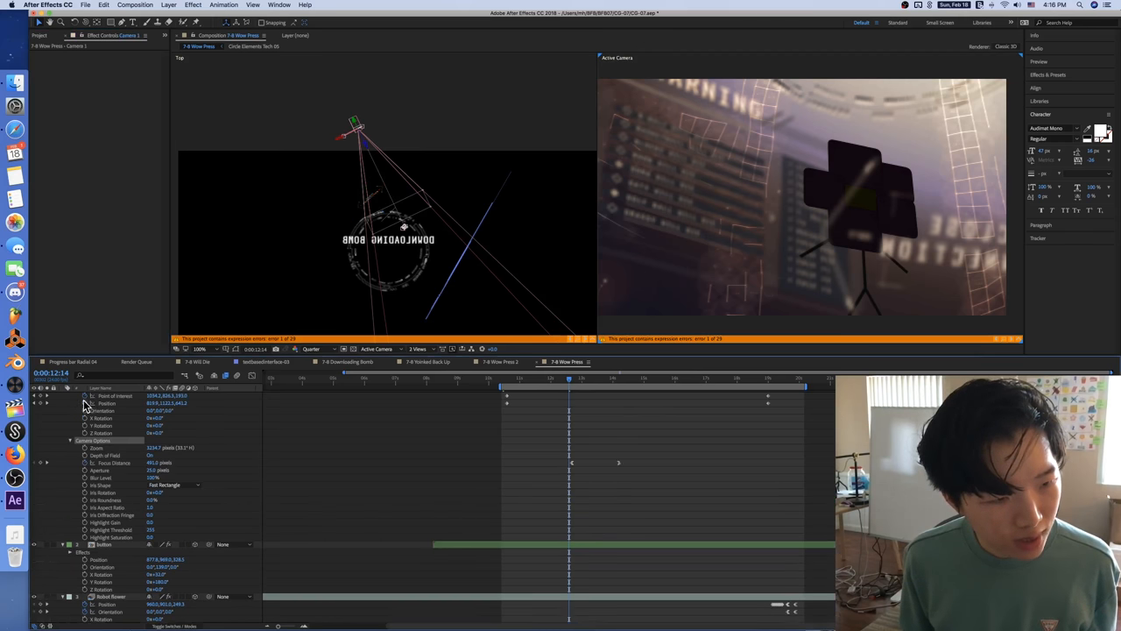
{"action": "double_click", "coordinate": [106, 394]}
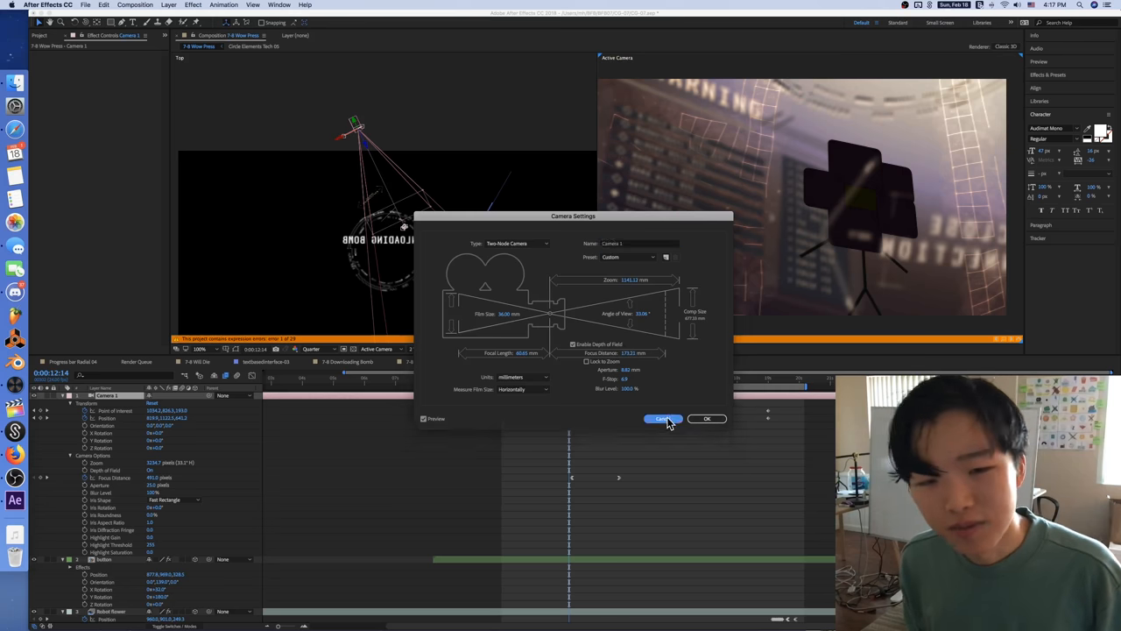
{"action": "left_click", "coordinate": [662, 418]}
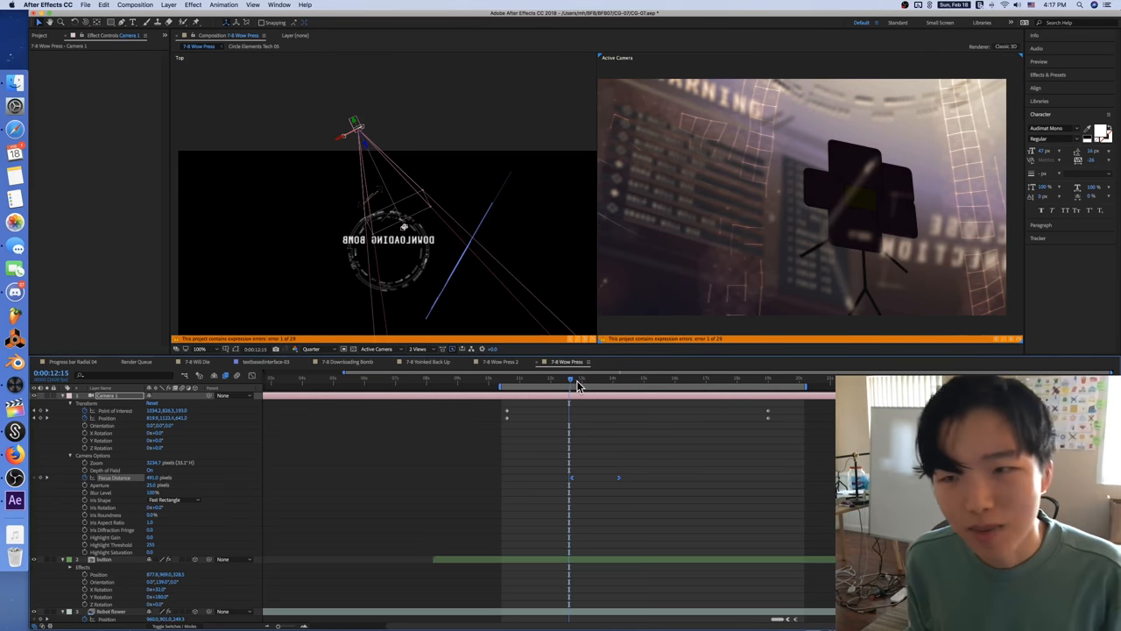
Scrub the Wow Press timeline forward to preview the camera's focus shift
{"action": "left_click_drag", "start_coordinate": [570, 379], "coordinate": [618, 379]}
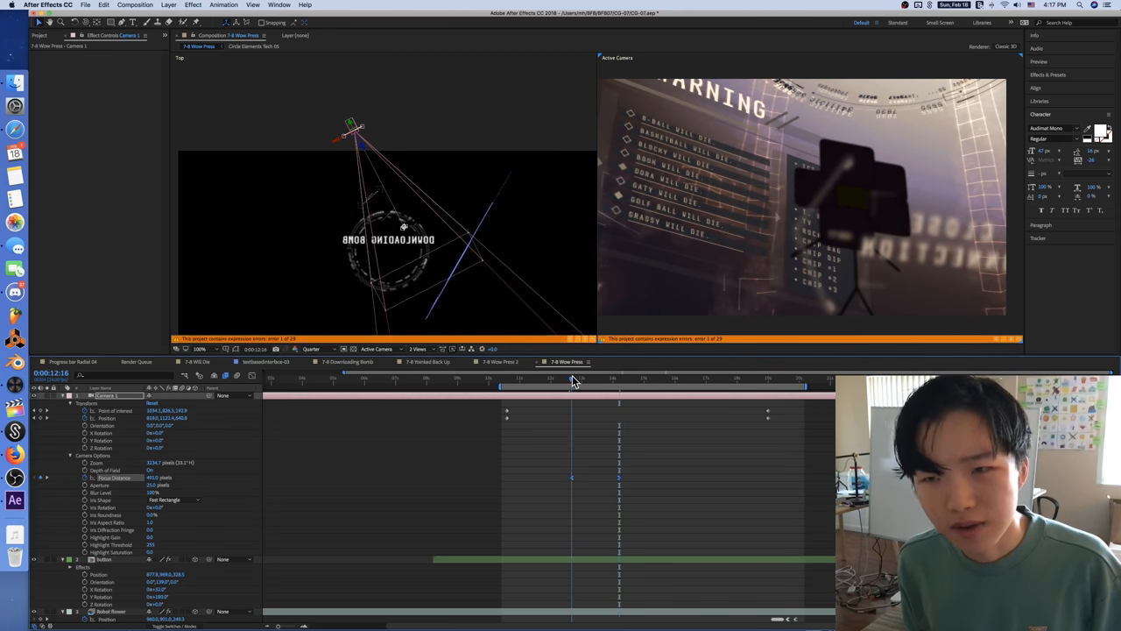
{"action": "left_click_drag", "start_coordinate": [574, 381], "coordinate": [653, 381]}
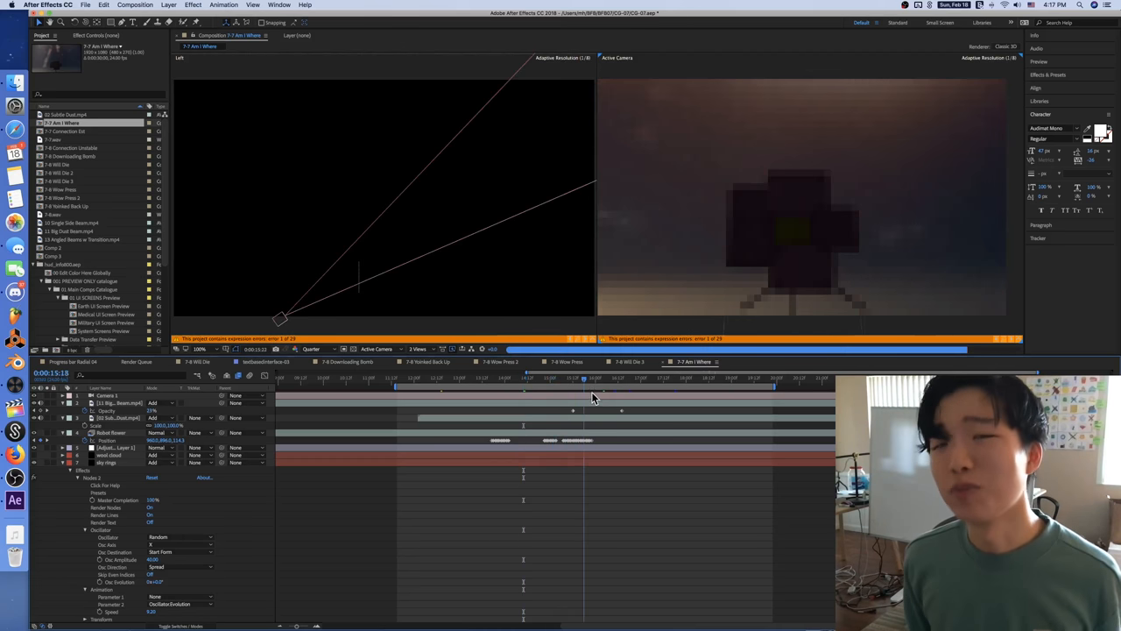
Switch to the 7-8 Will Die 3 timeline and scrub through to the CLOSE CONNECTION moment
{"action": "left_click", "coordinate": [691, 393]}
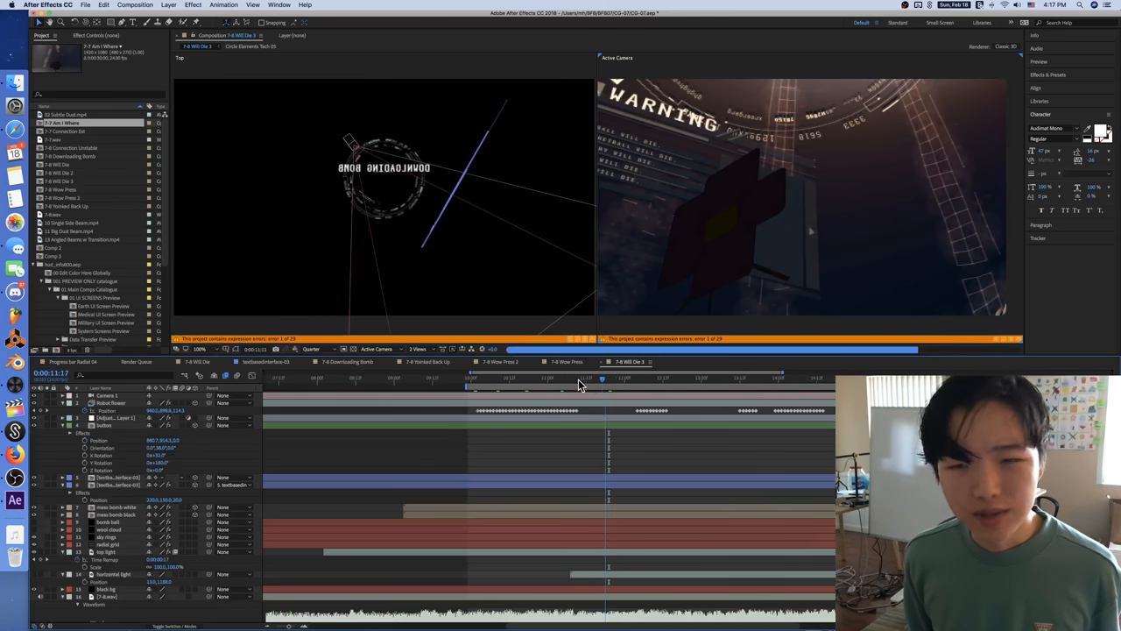
{"action": "left_click", "coordinate": [479, 385]}
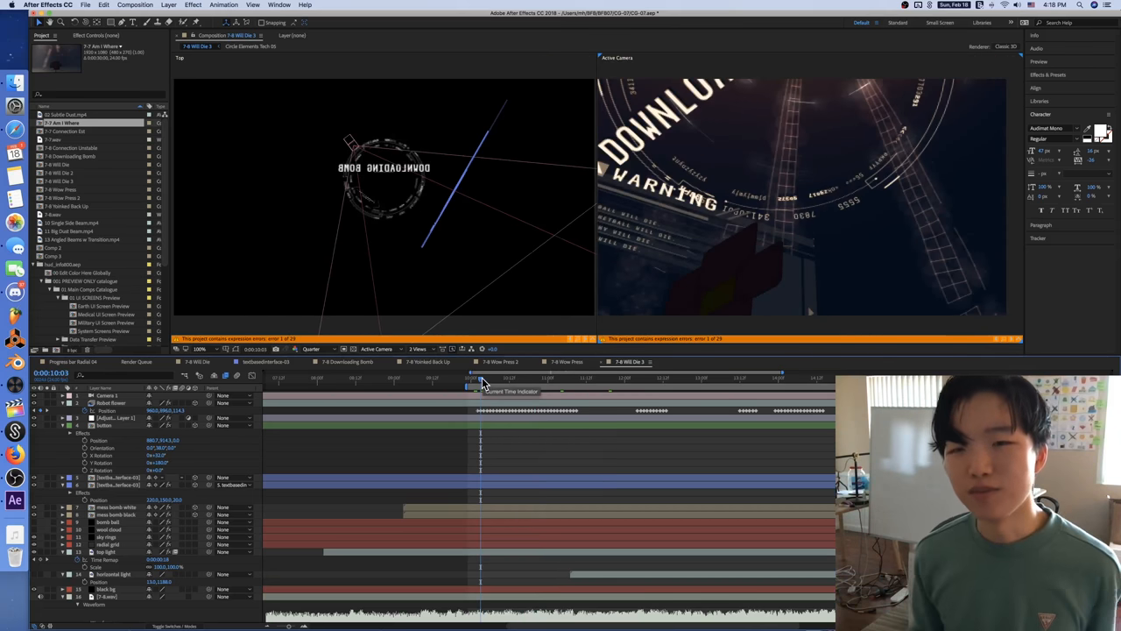
{"action": "left_click_drag", "start_coordinate": [480, 378], "coordinate": [755, 377]}
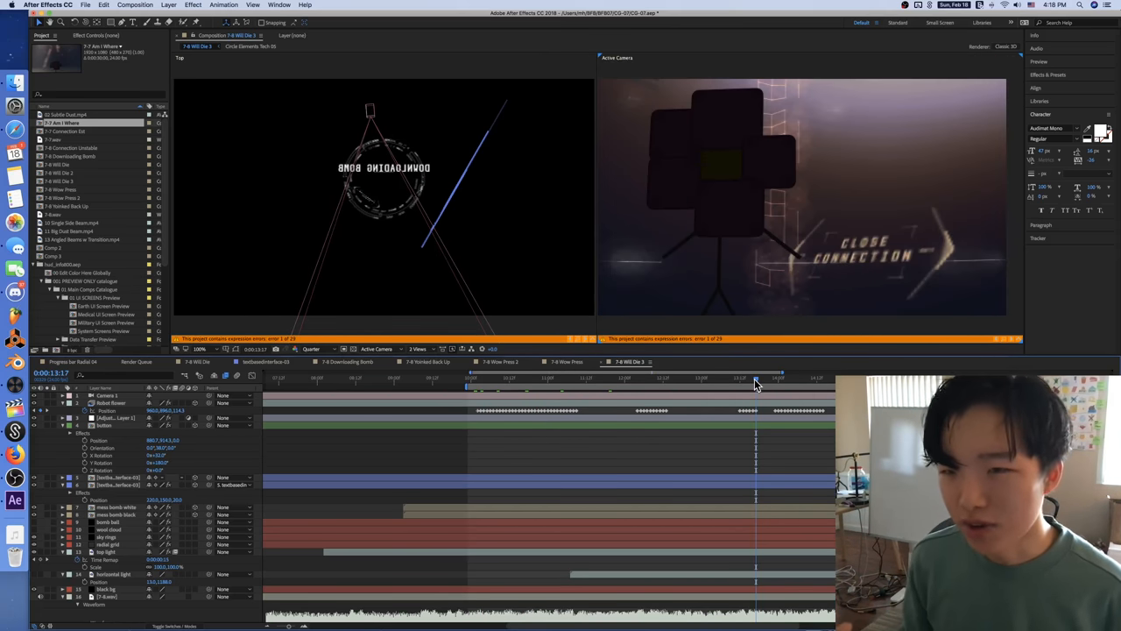
{"action": "left_click", "coordinate": [689, 380]}
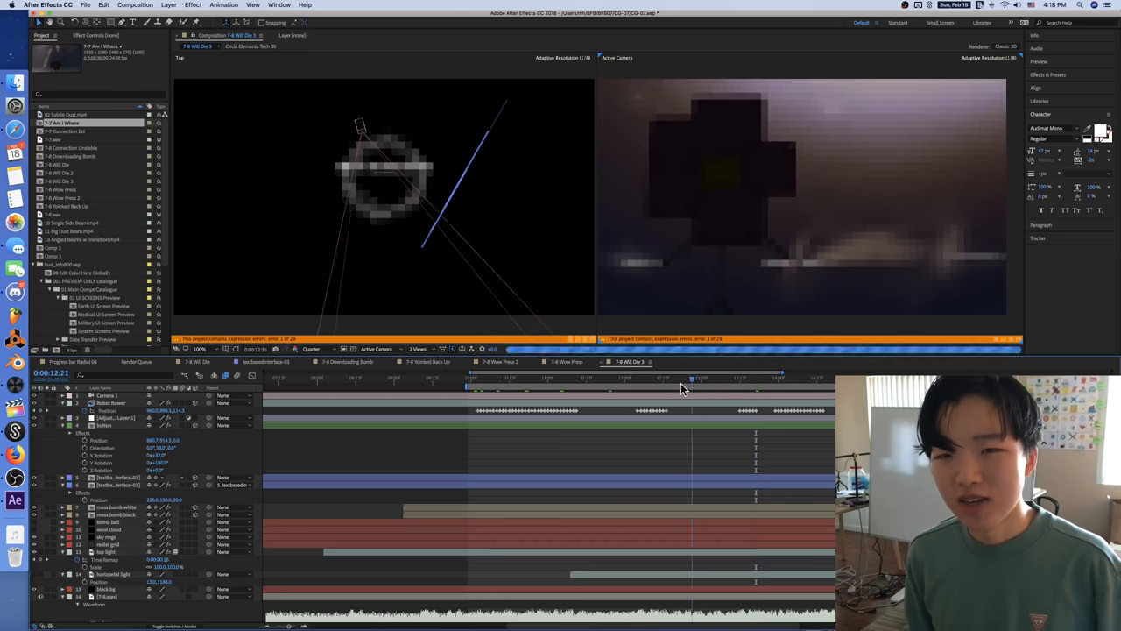